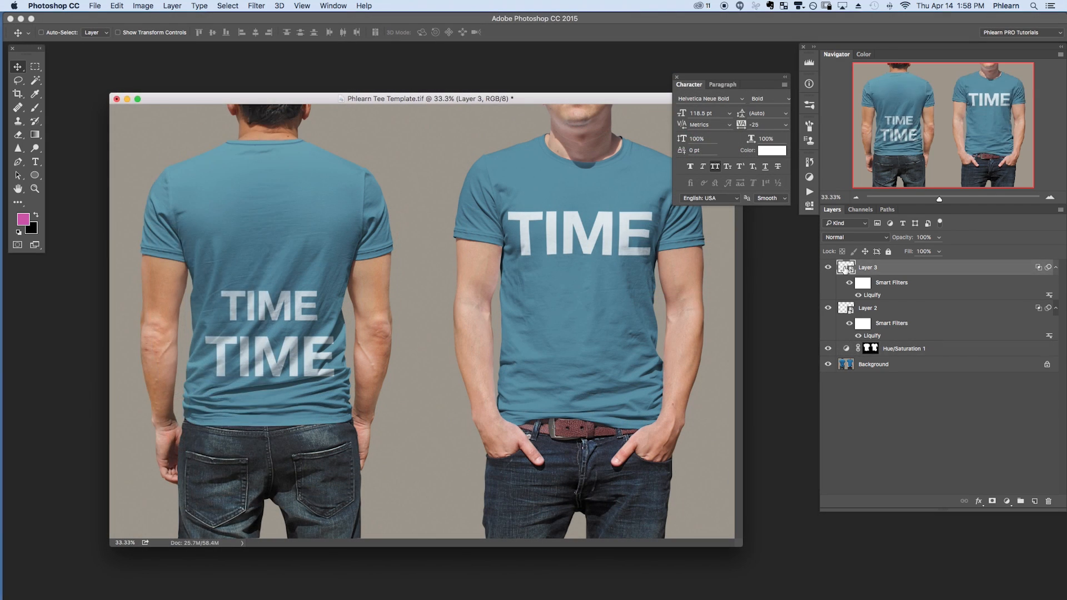
Hide the TIME design layers and the Hue/Saturation recolouring so both shirts show original blue.
double_click(845, 266)
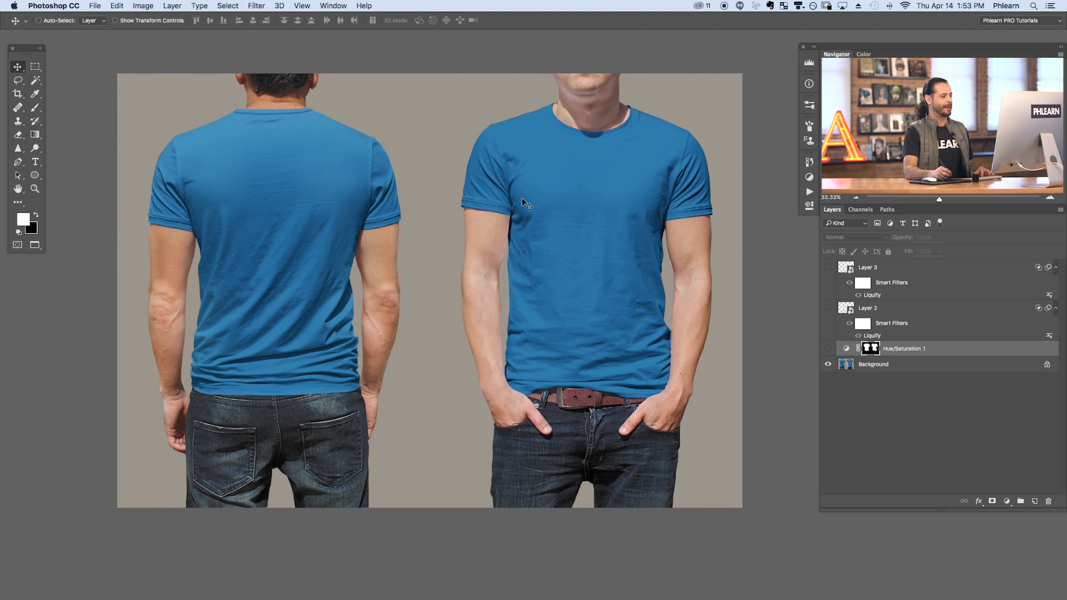
mouse_move(327, 172)
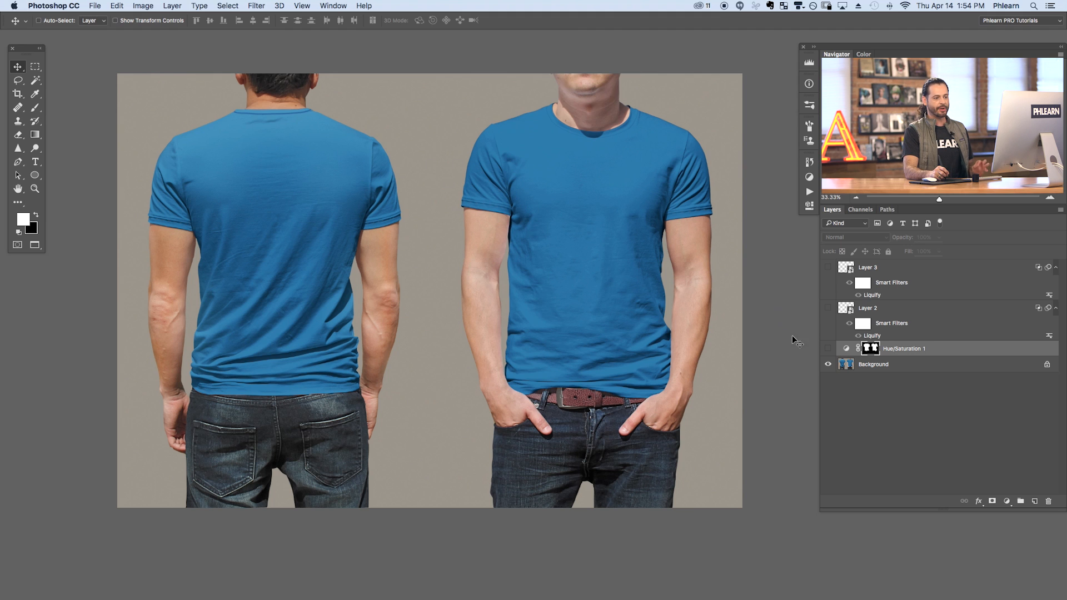
mouse_move(691, 278)
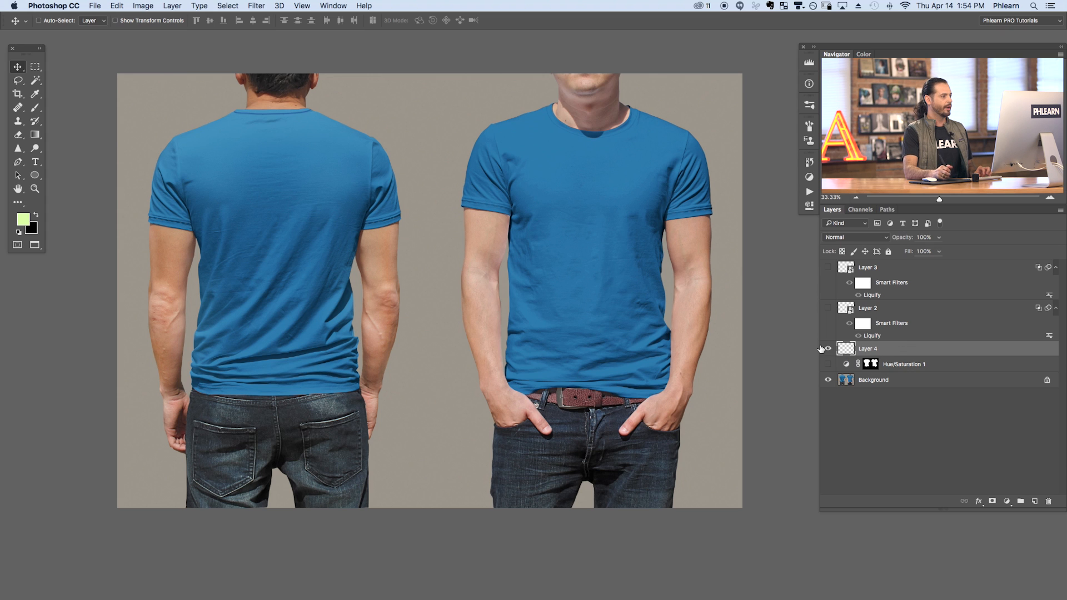
click(227, 5)
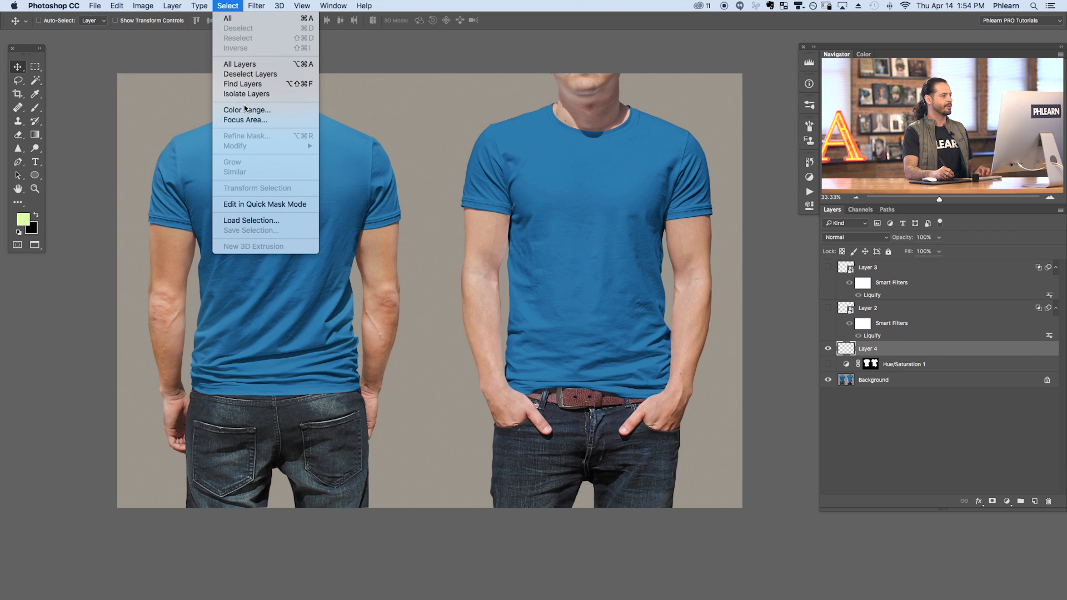
click(242, 109)
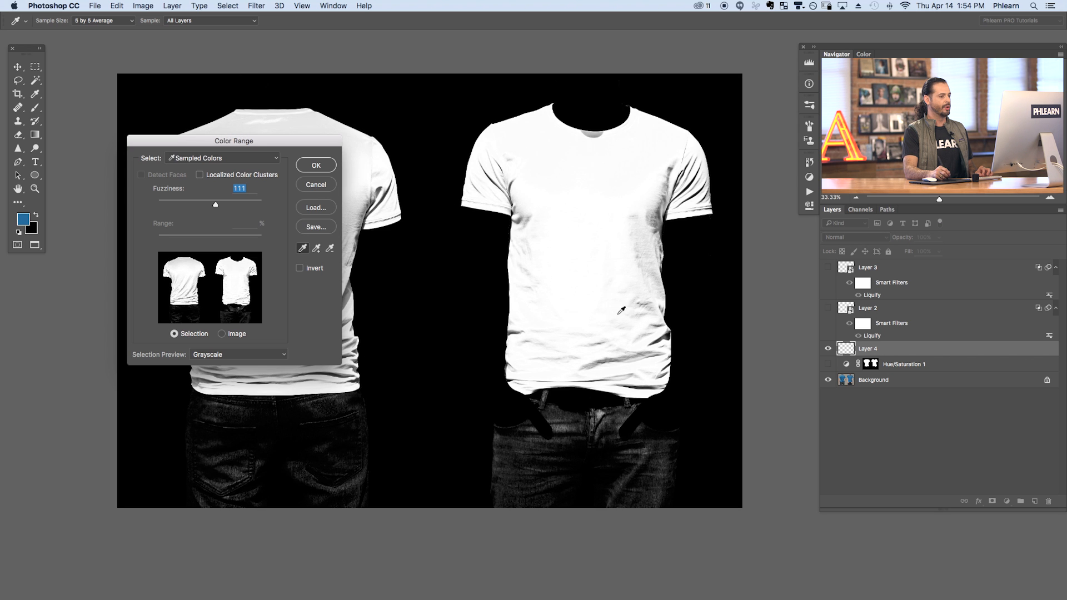
mouse_move(429, 165)
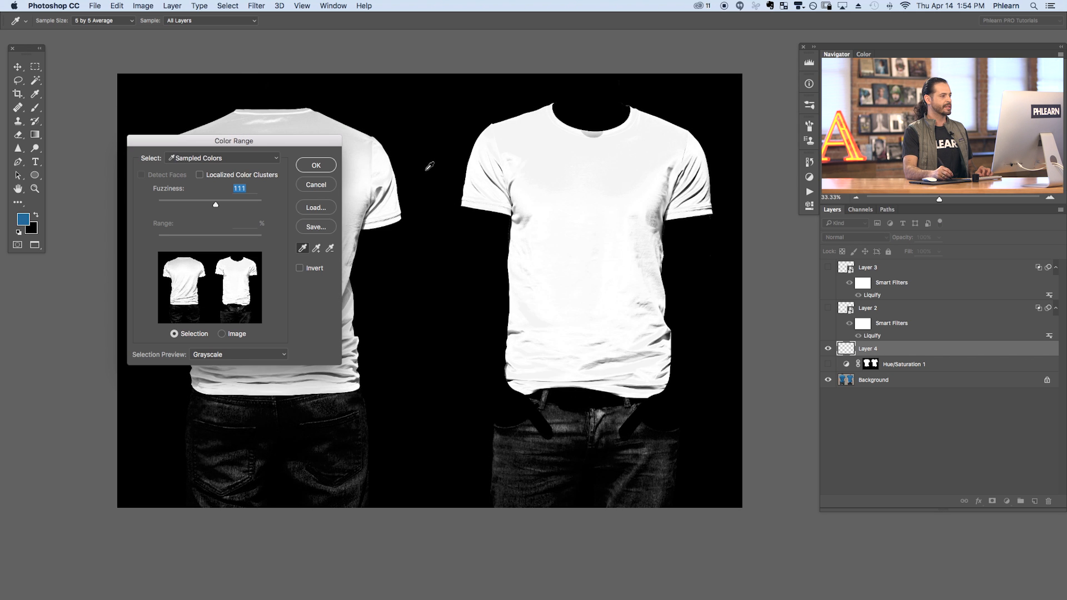
click(316, 164)
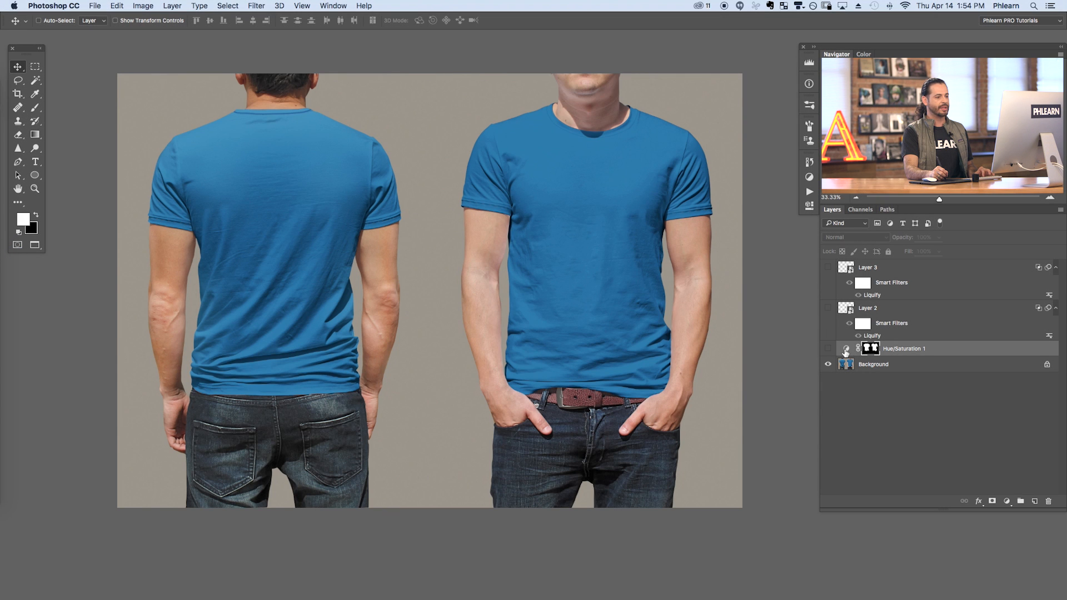
Re-enable Hue/Saturation 1 and try a muted, slightly darkened green on both shirts.
click(829, 348)
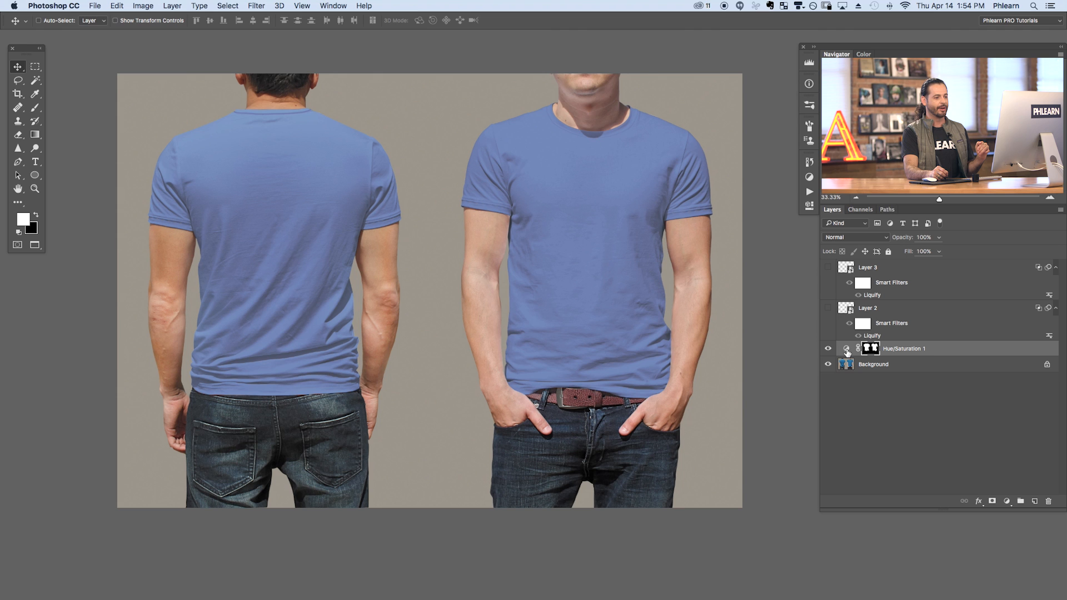
double_click(845, 348)
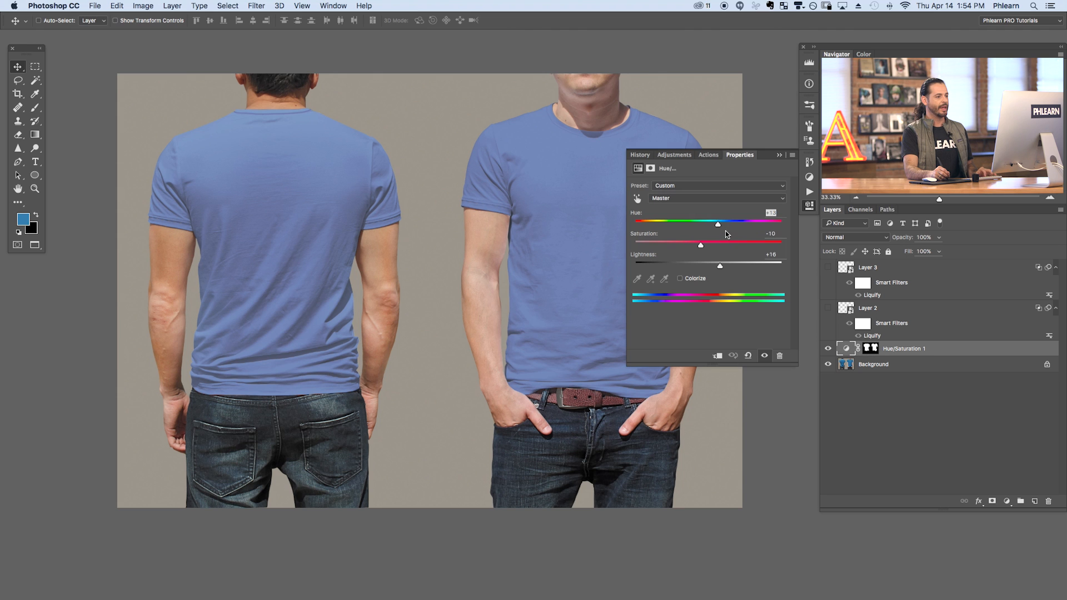
drag(717, 223, 681, 223)
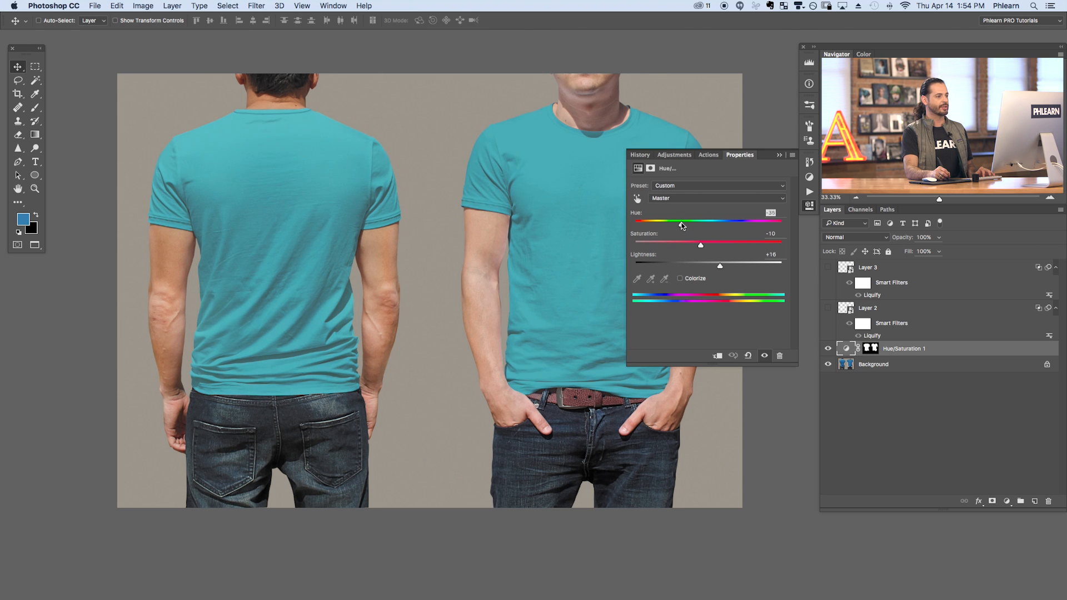
drag(680, 221, 652, 222)
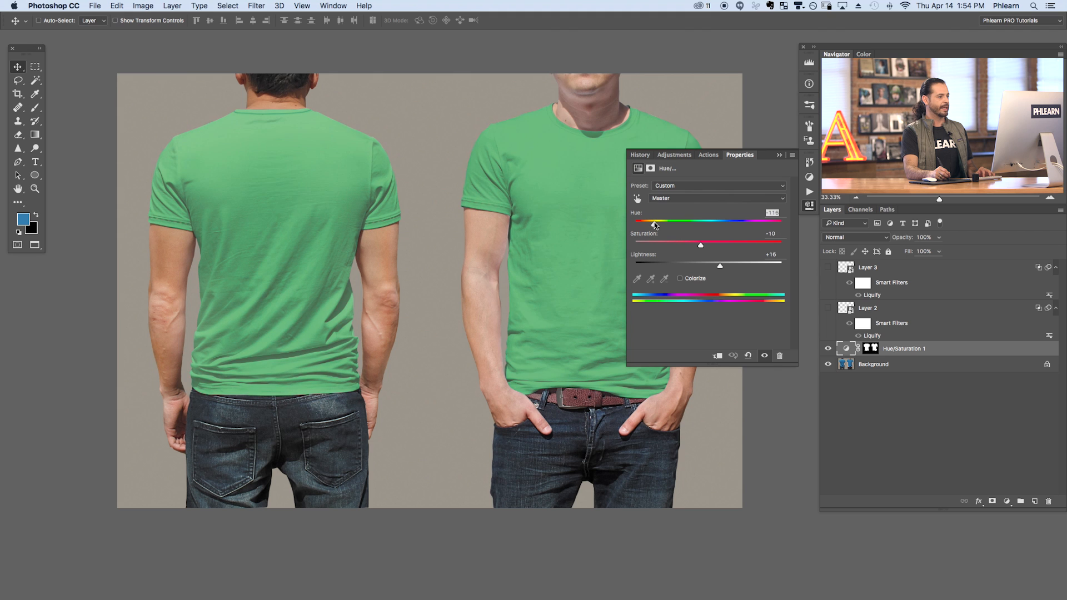
drag(699, 245, 676, 245)
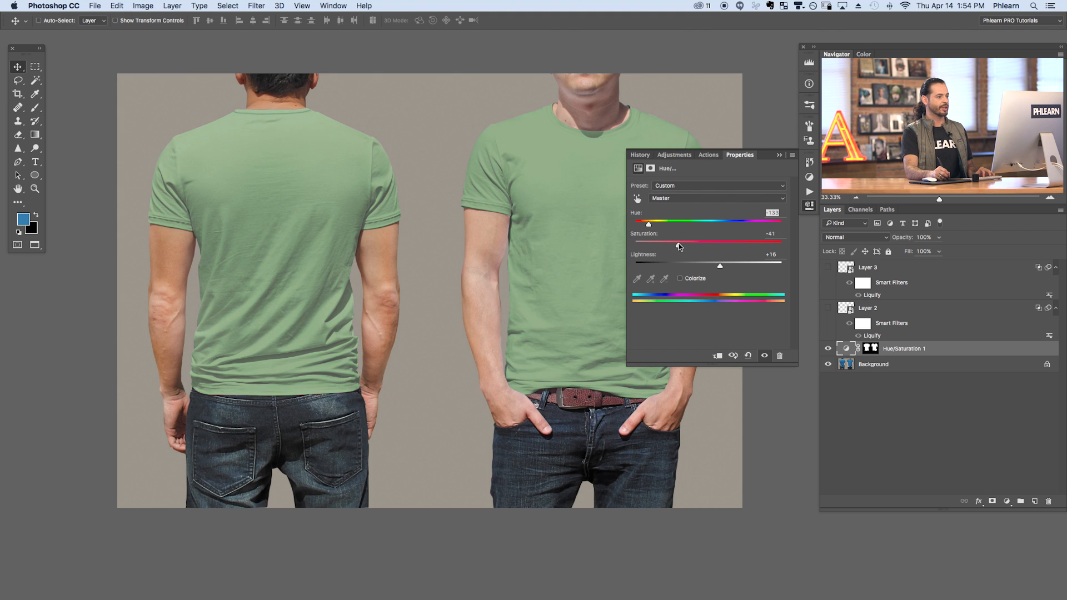
drag(677, 244, 645, 244)
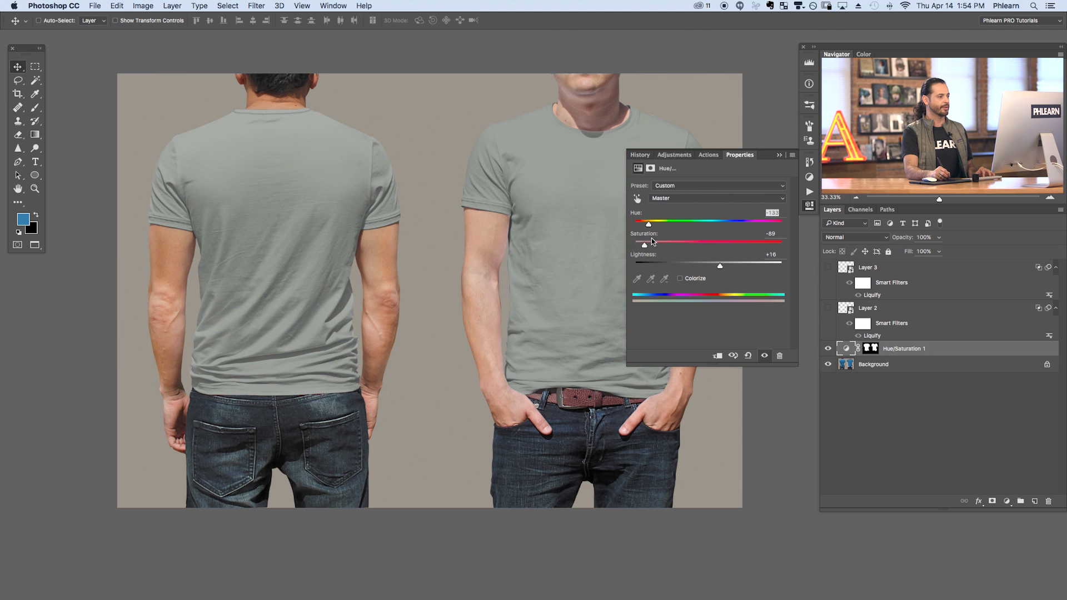
drag(644, 244, 702, 244)
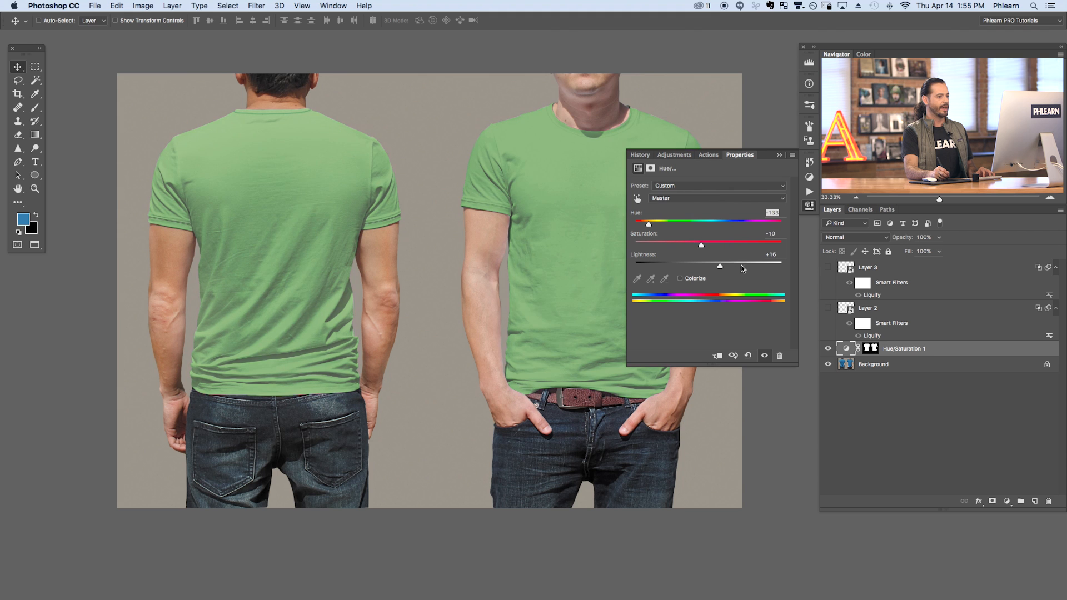
drag(720, 266, 701, 266)
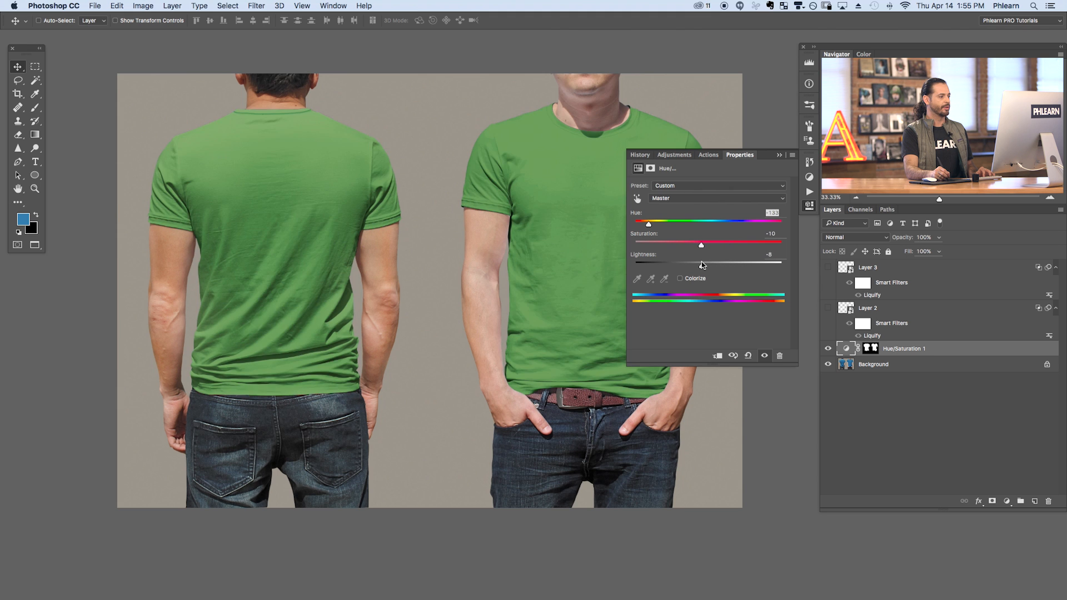
drag(701, 266, 710, 266)
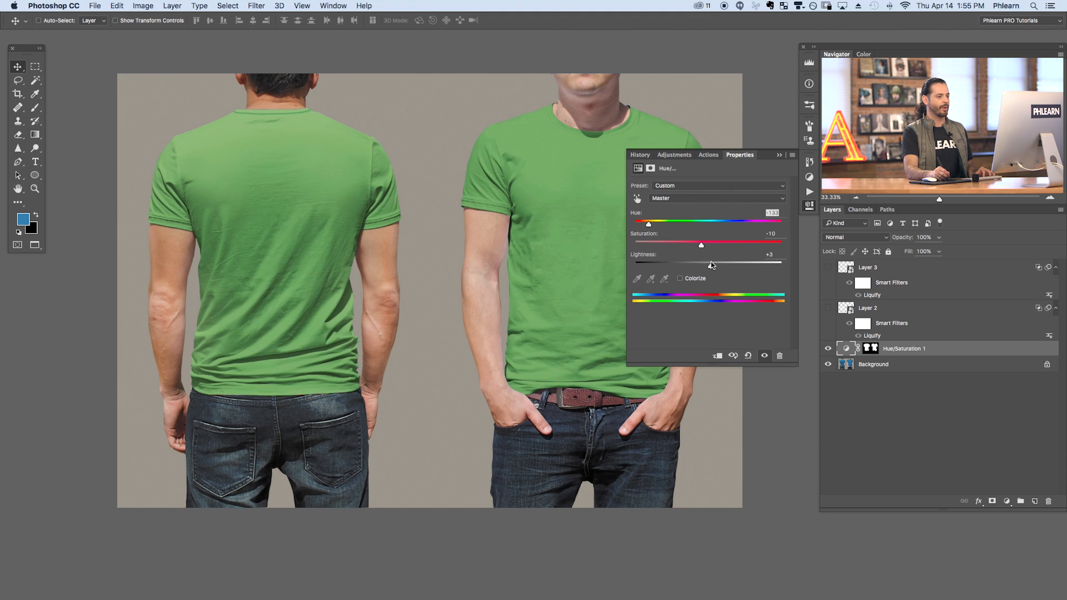
Swing the hue through duller blues and settle on a muted teal for both shirts.
drag(648, 222, 710, 223)
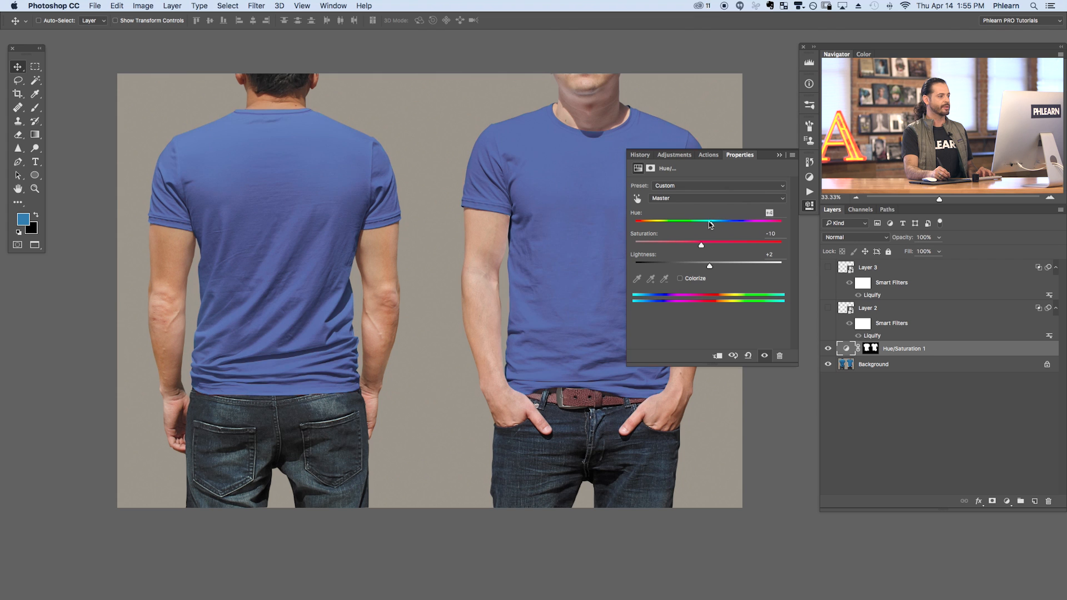
drag(701, 244, 674, 244)
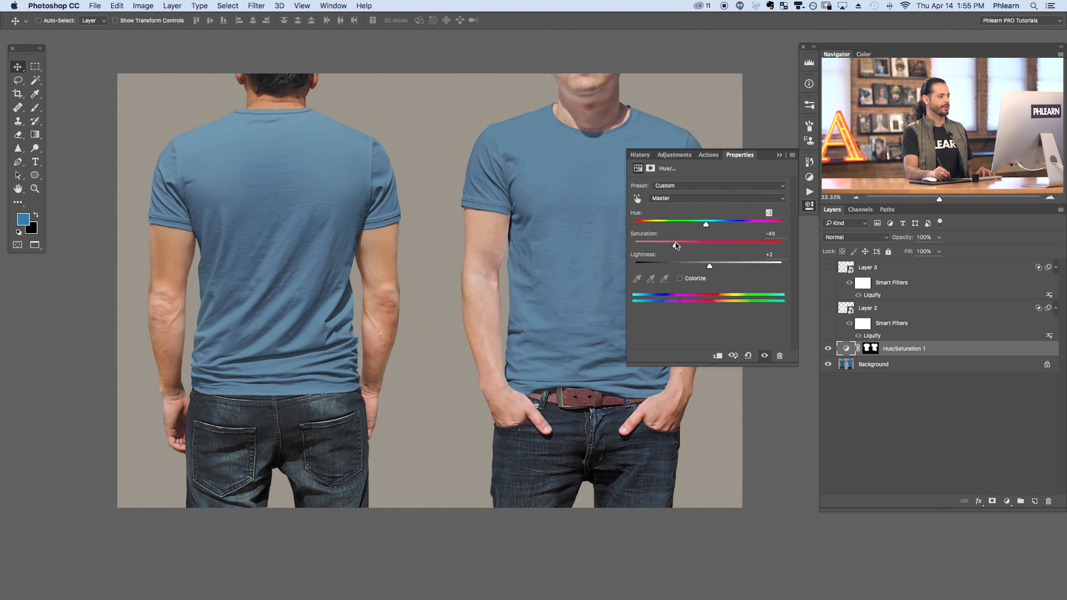
drag(674, 245, 664, 245)
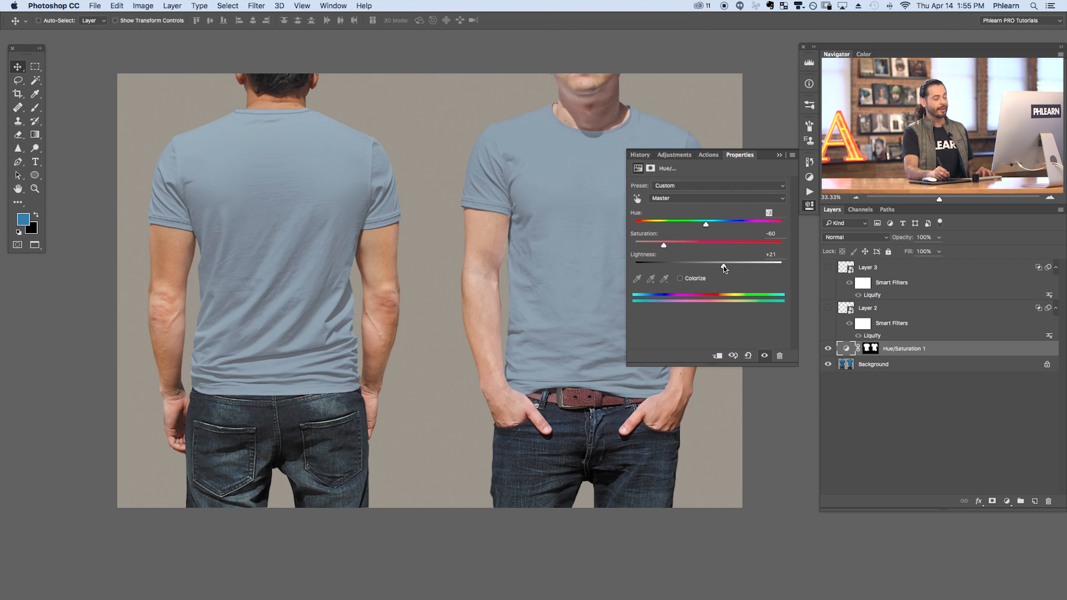
drag(664, 245, 684, 245)
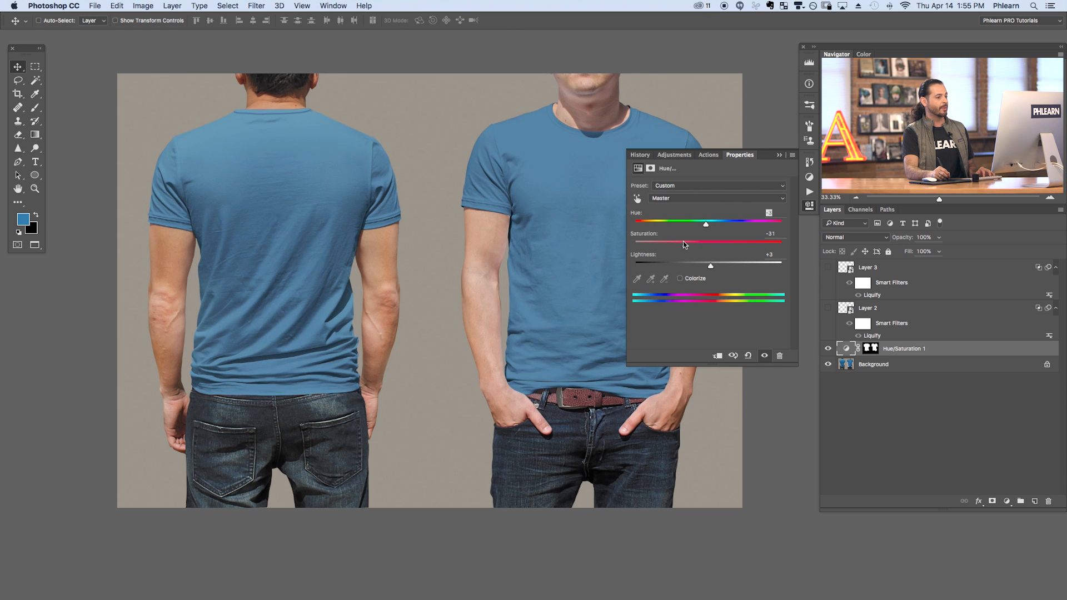
drag(705, 225, 693, 224)
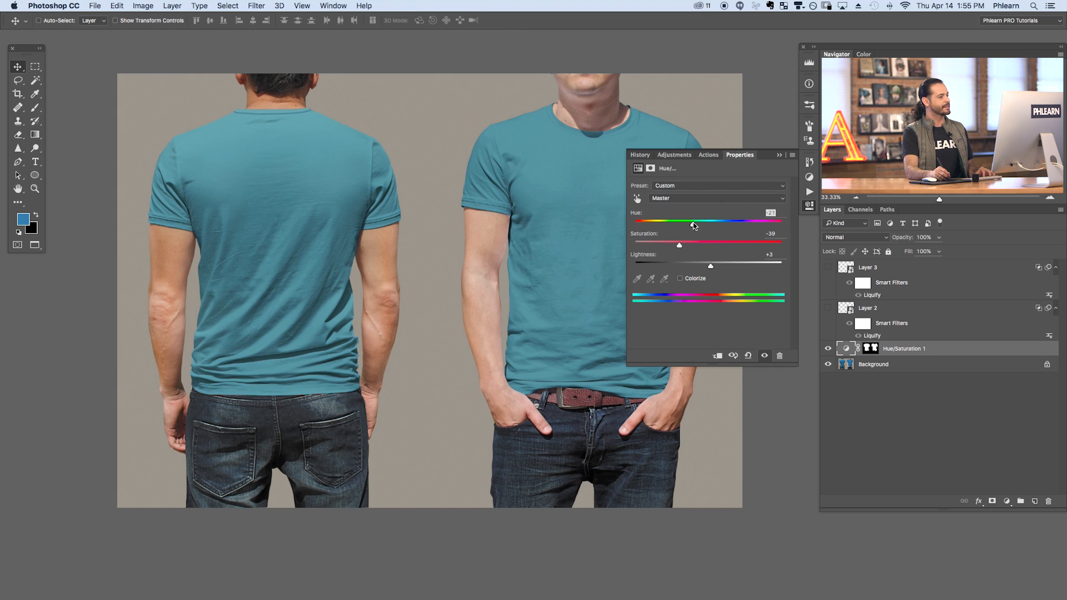
drag(694, 222, 699, 223)
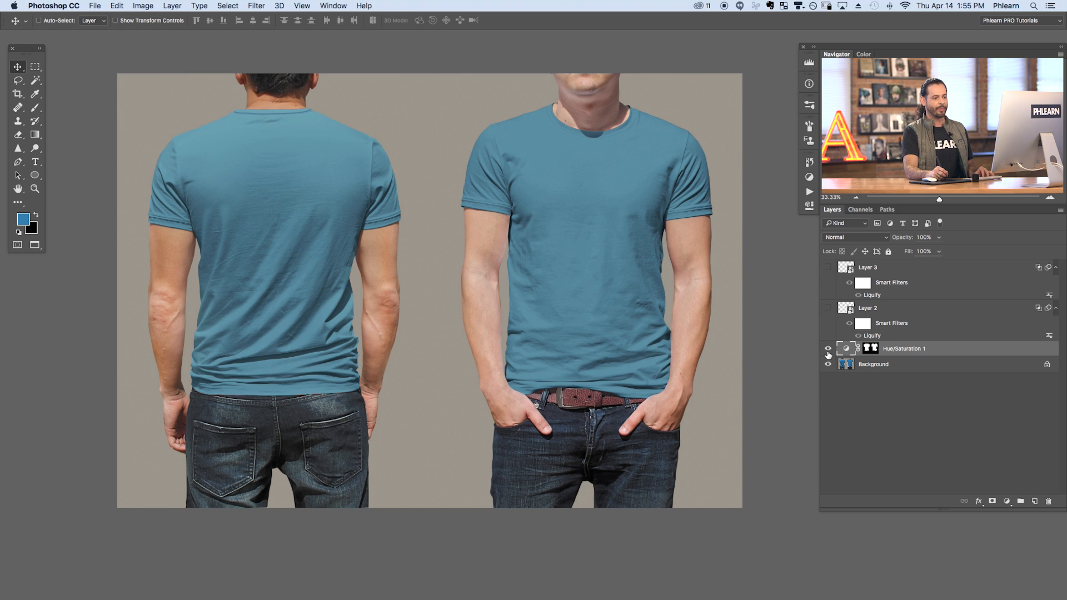
click(828, 348)
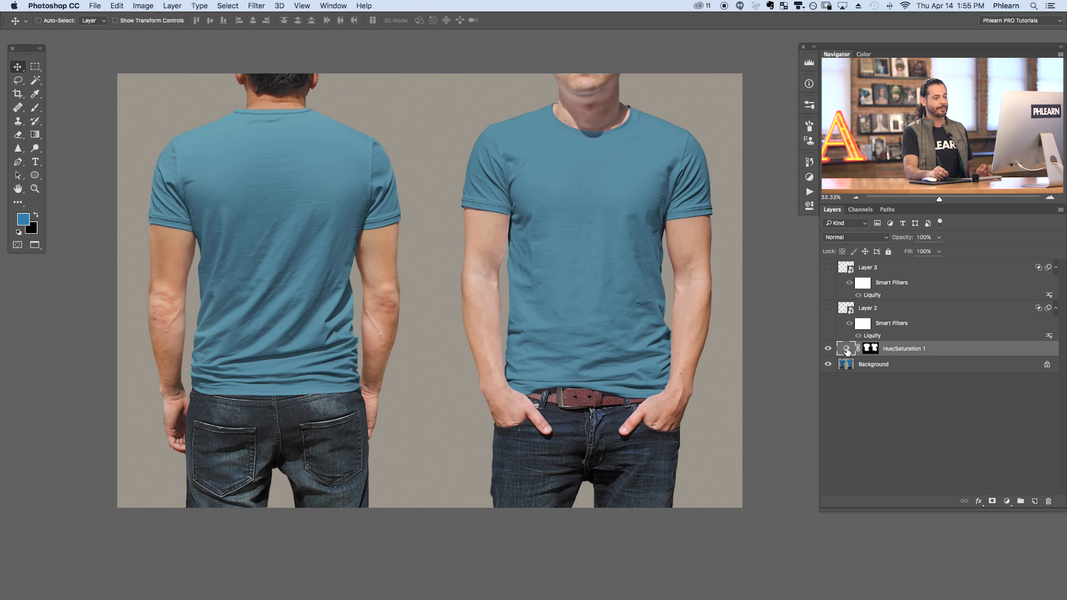
Load the shirt mask as a selection, add a new layer and choose pink as the paint colour.
double_click(845, 347)
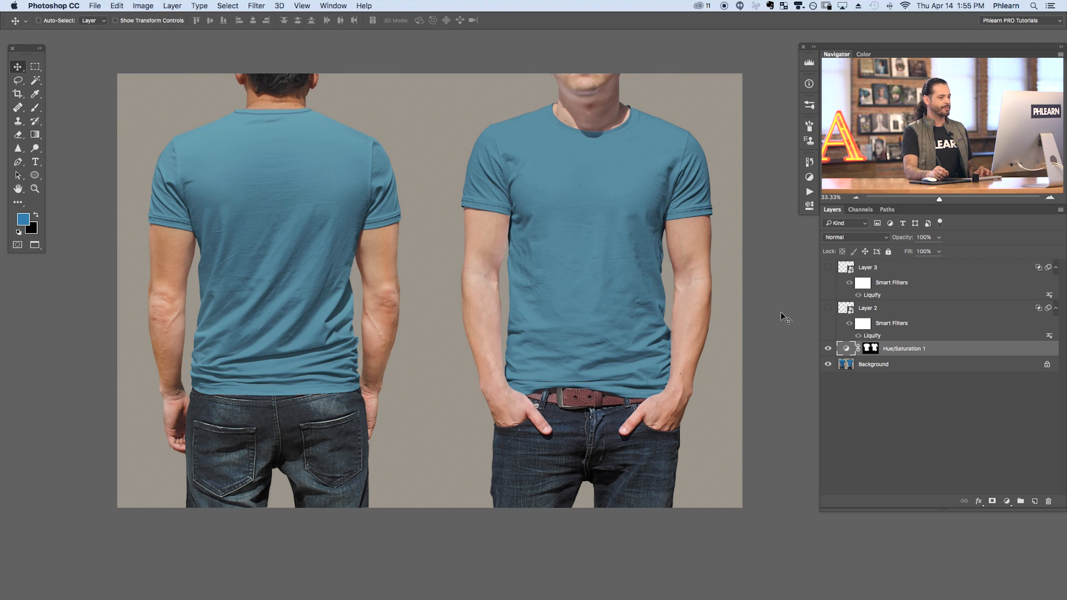
mouse_move(382, 267)
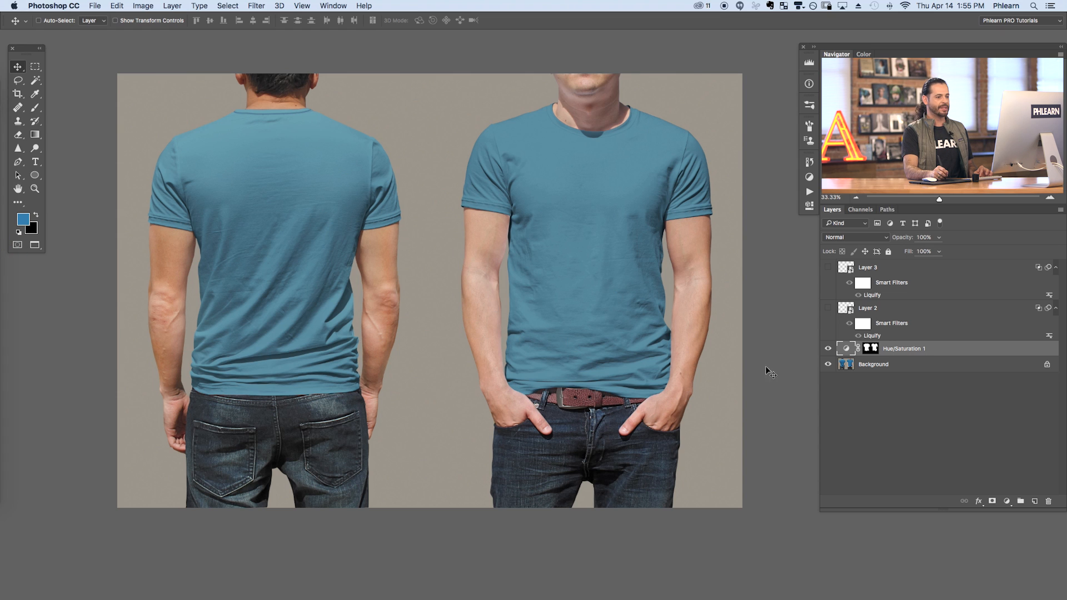
click(864, 348)
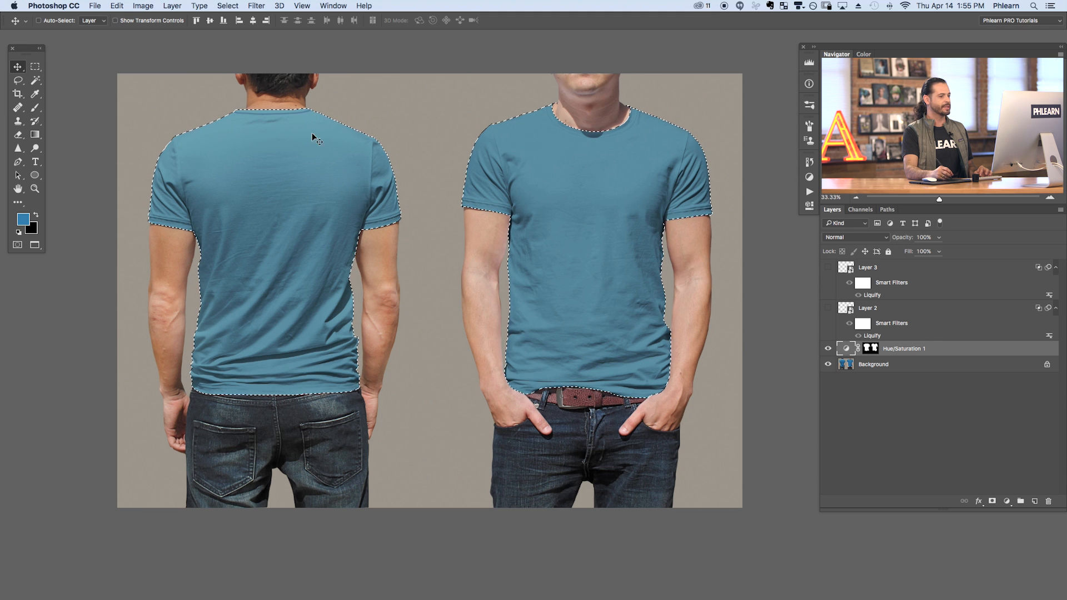
click(1032, 502)
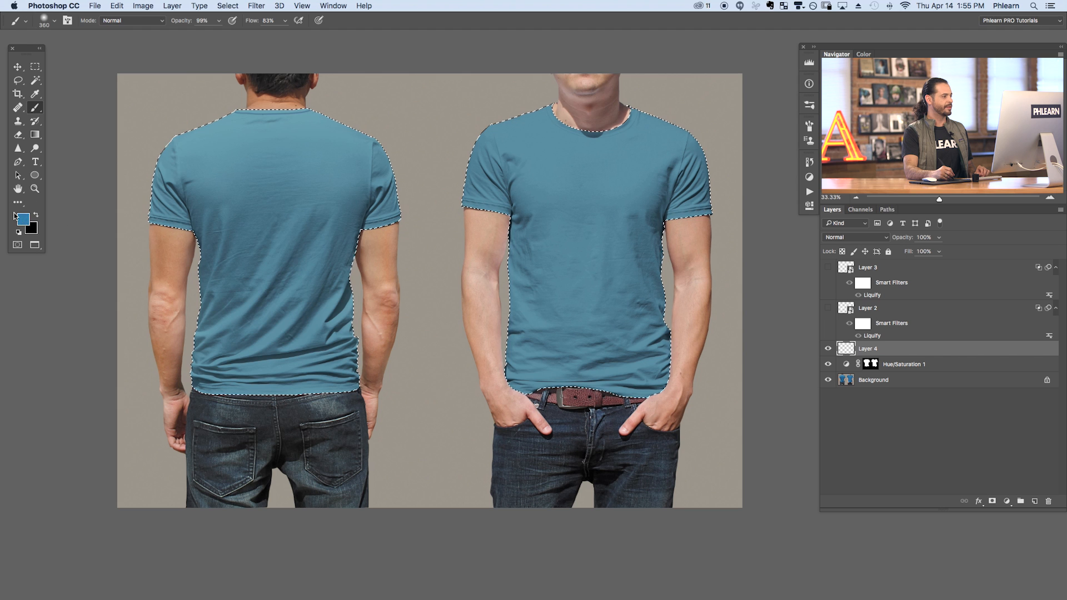
click(24, 220)
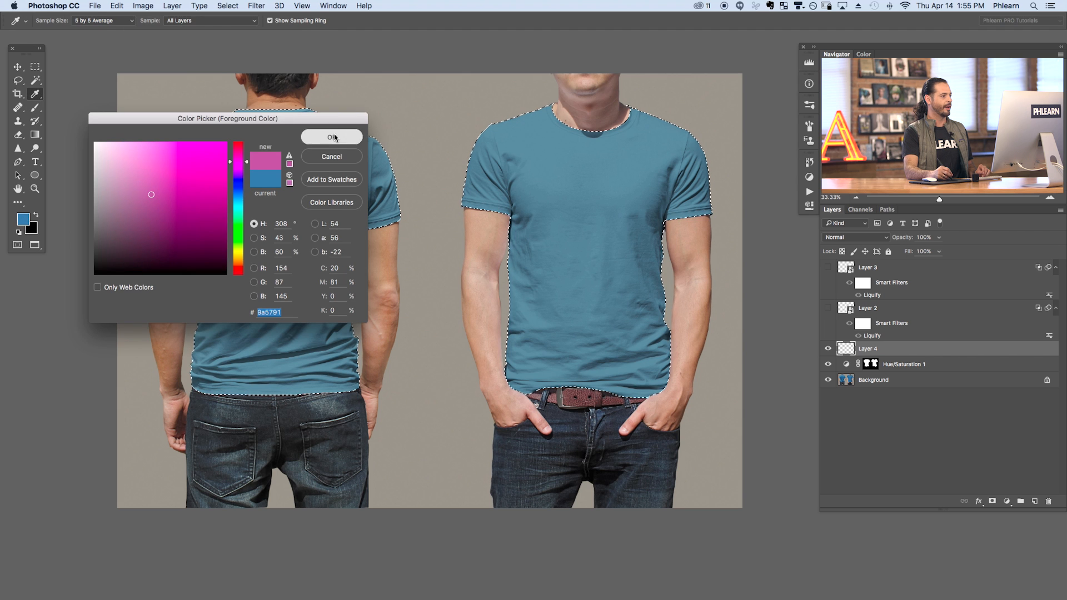
click(332, 138)
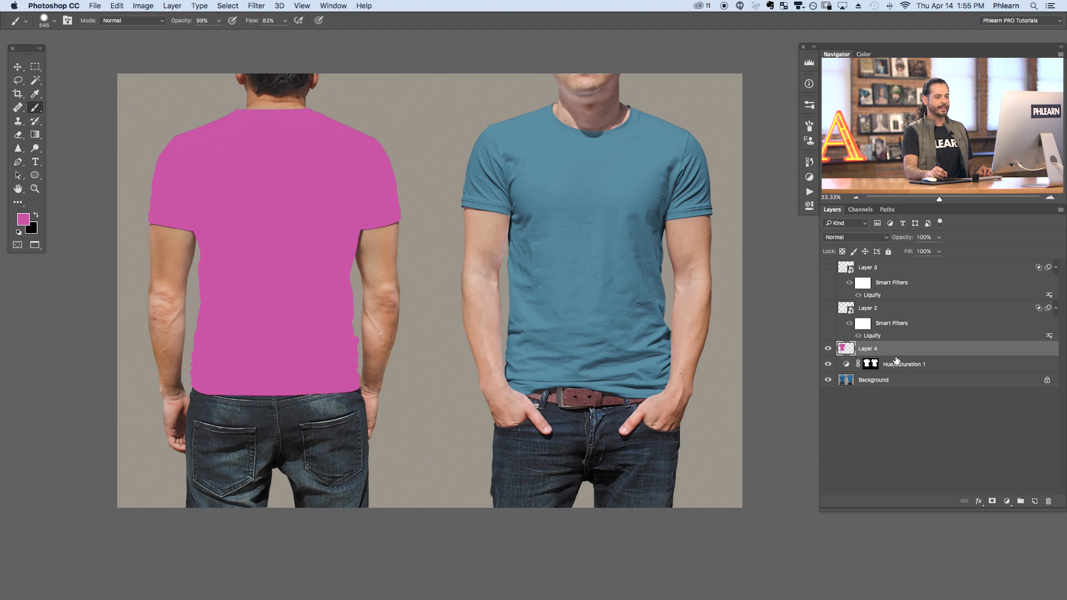
Convert the pink Layer 4 to a smart object and lower its opacity to 72%.
right_click(868, 348)
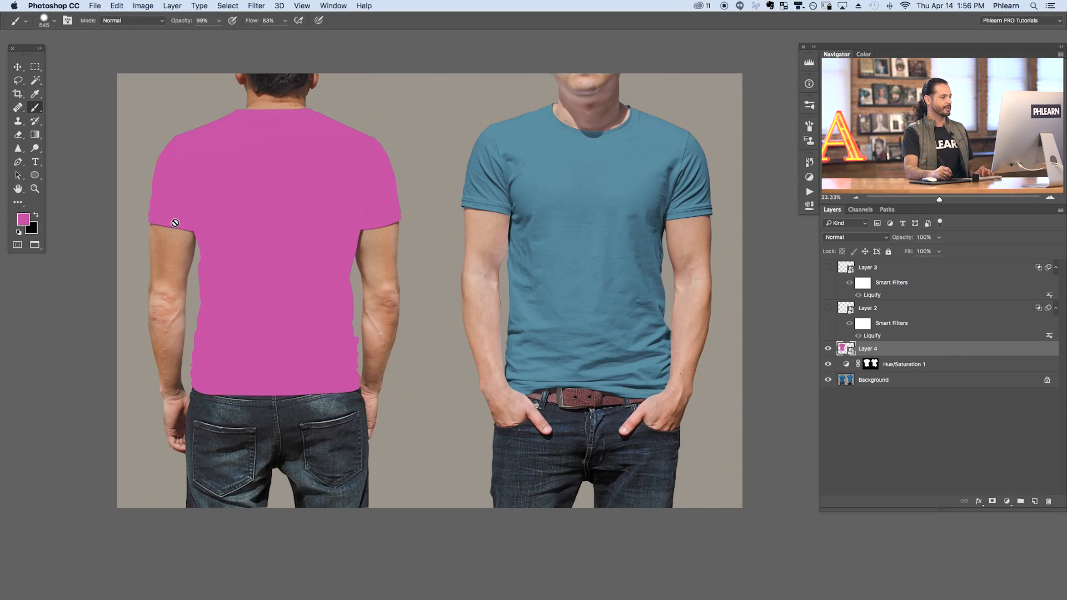
mouse_move(300, 192)
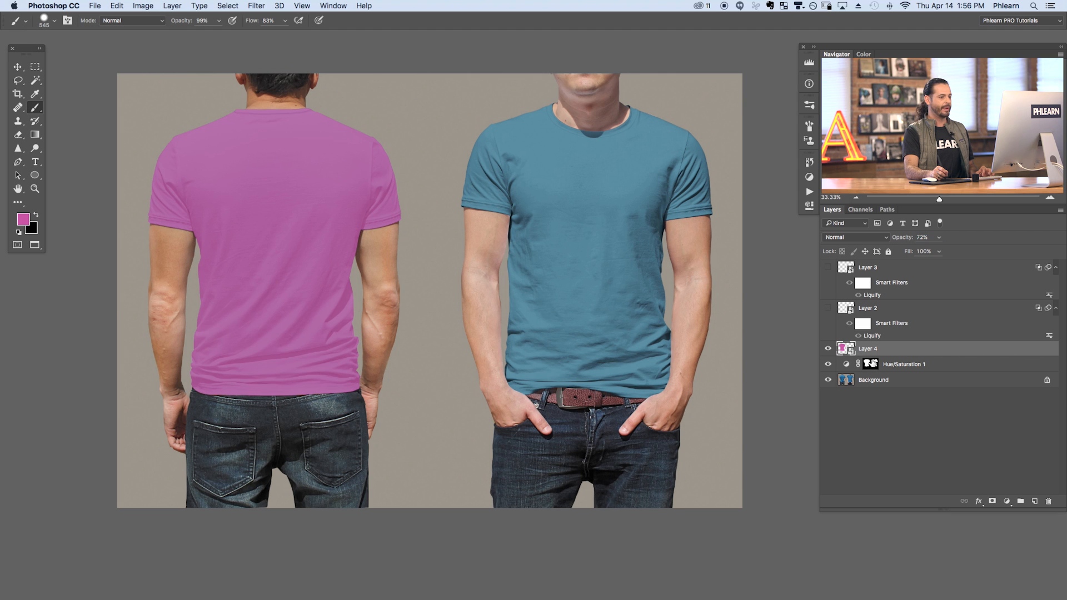
Run Filter > Liquify on the pink layer with Show Backdrop on and warp the shirt shape.
click(256, 6)
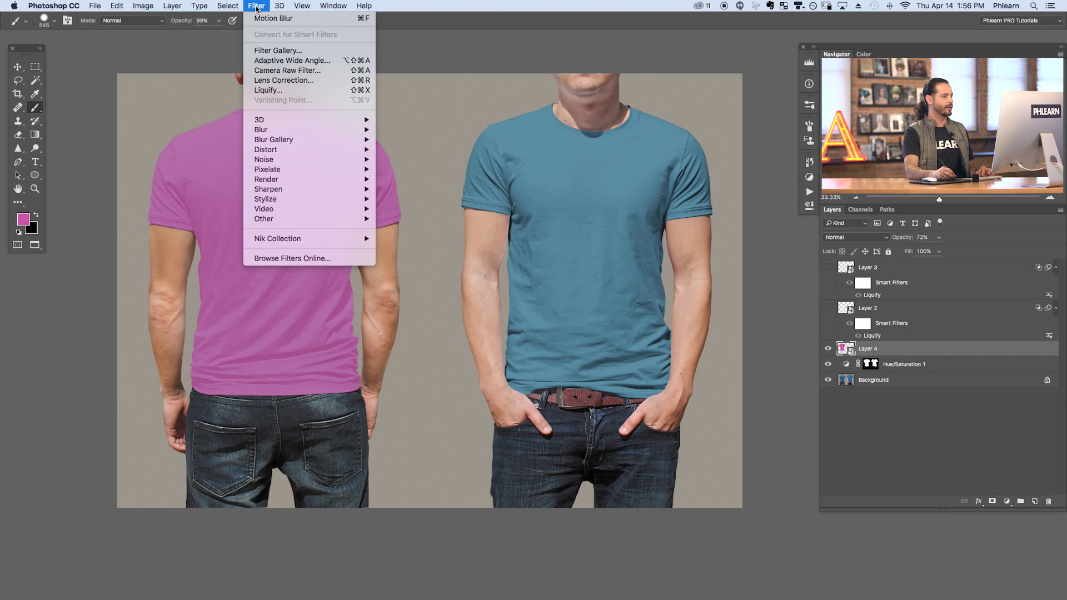
mouse_move(267, 93)
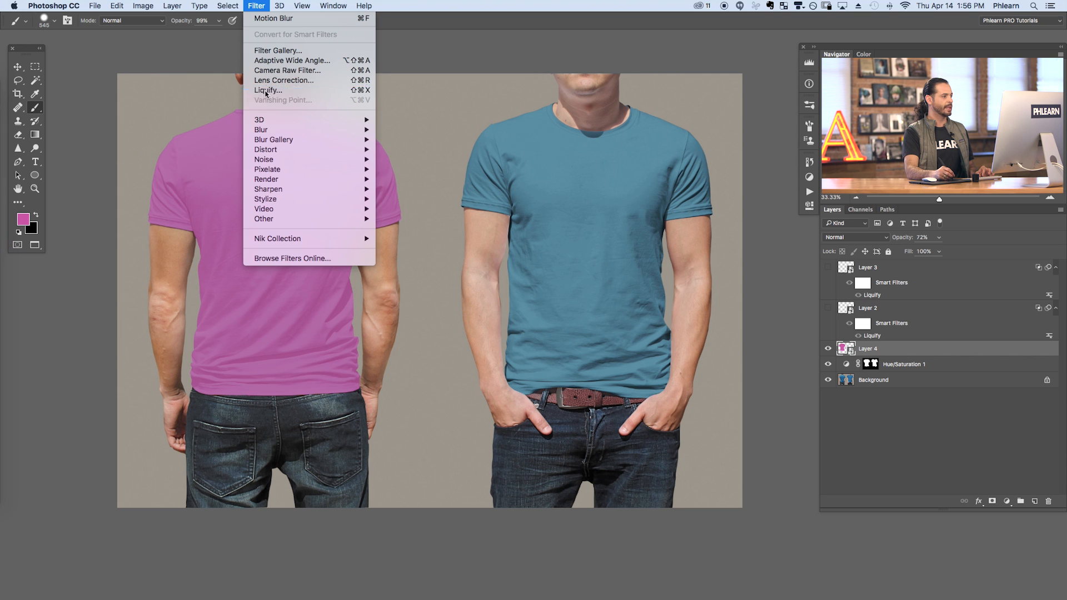
click(268, 90)
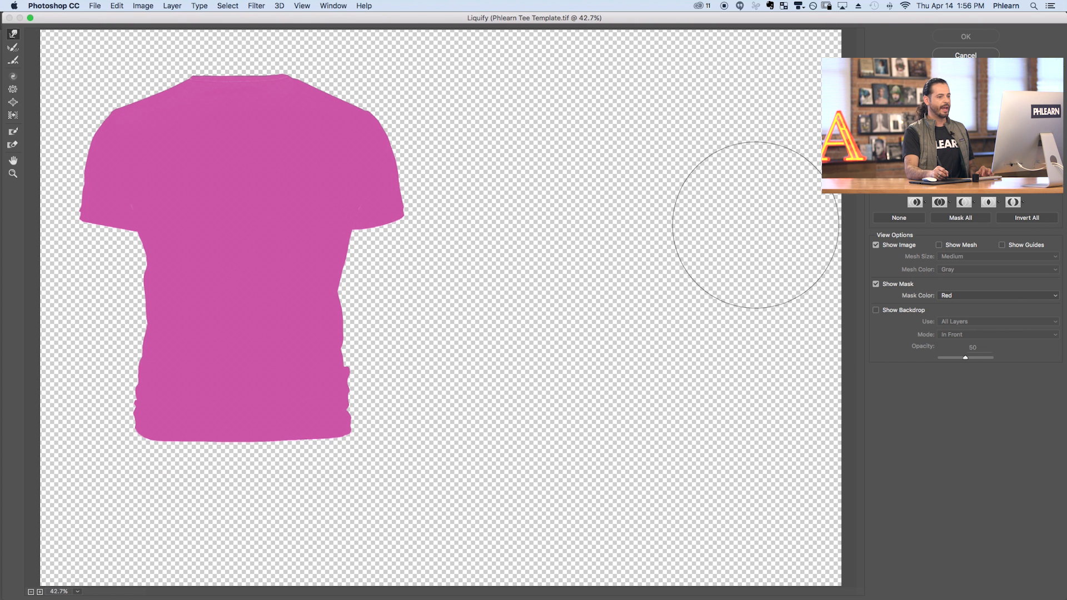
mouse_move(795, 313)
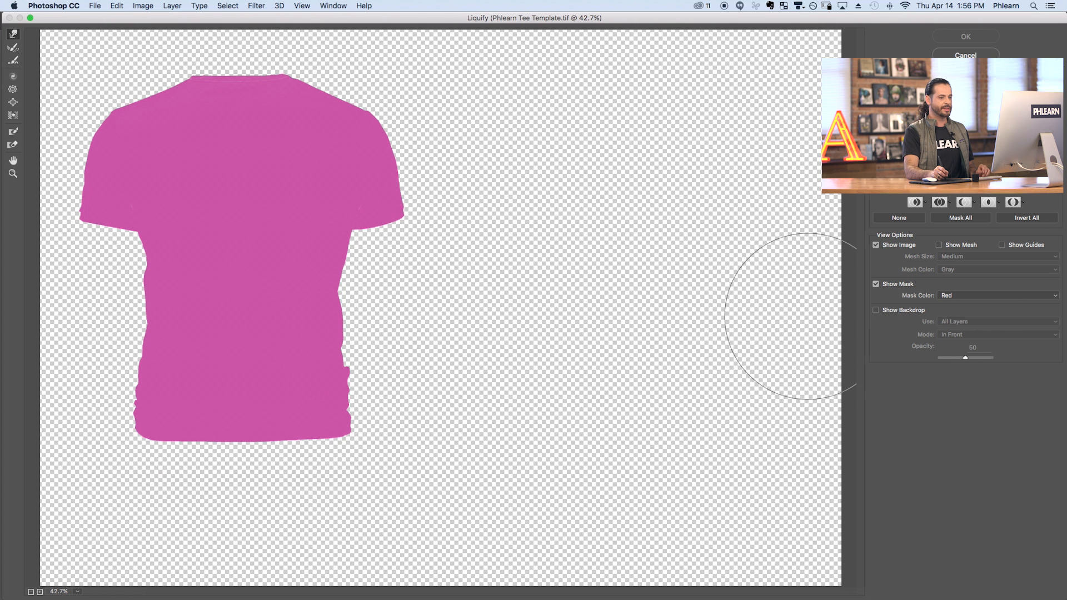
click(876, 310)
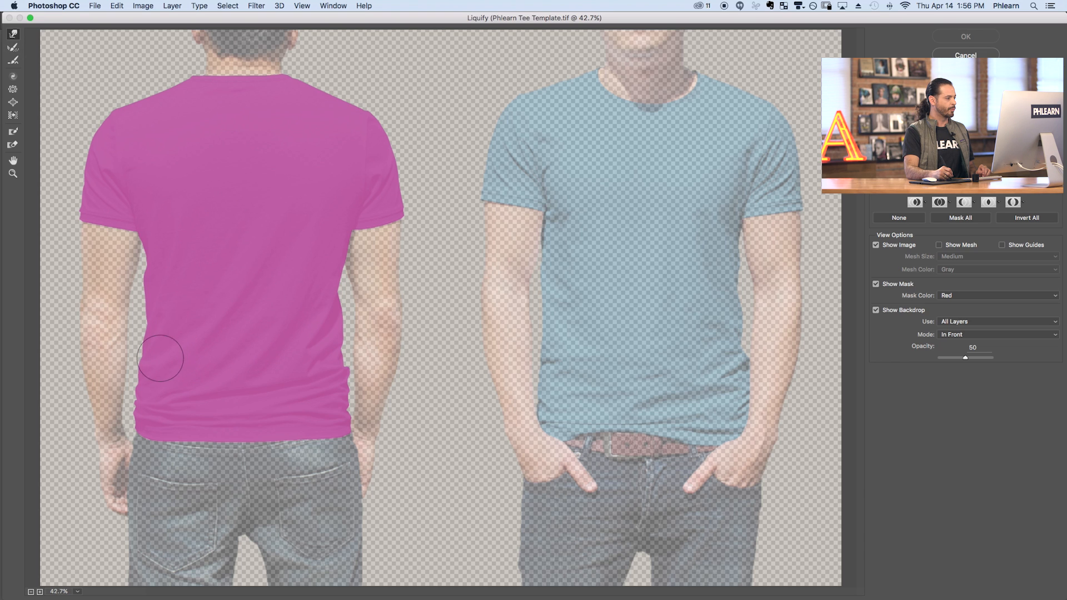
mouse_move(228, 320)
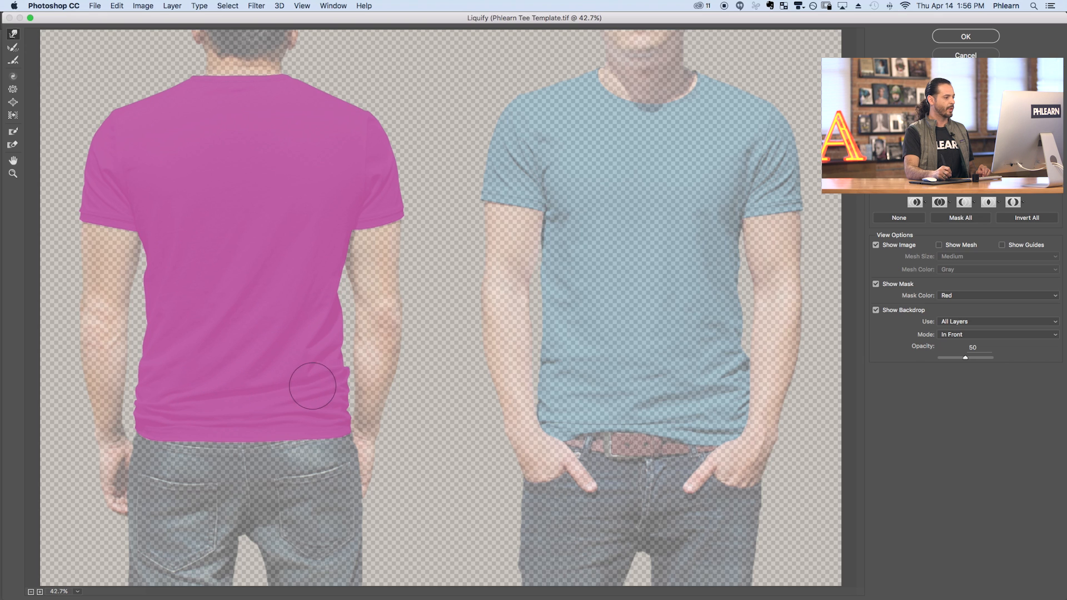
drag(314, 386, 211, 421)
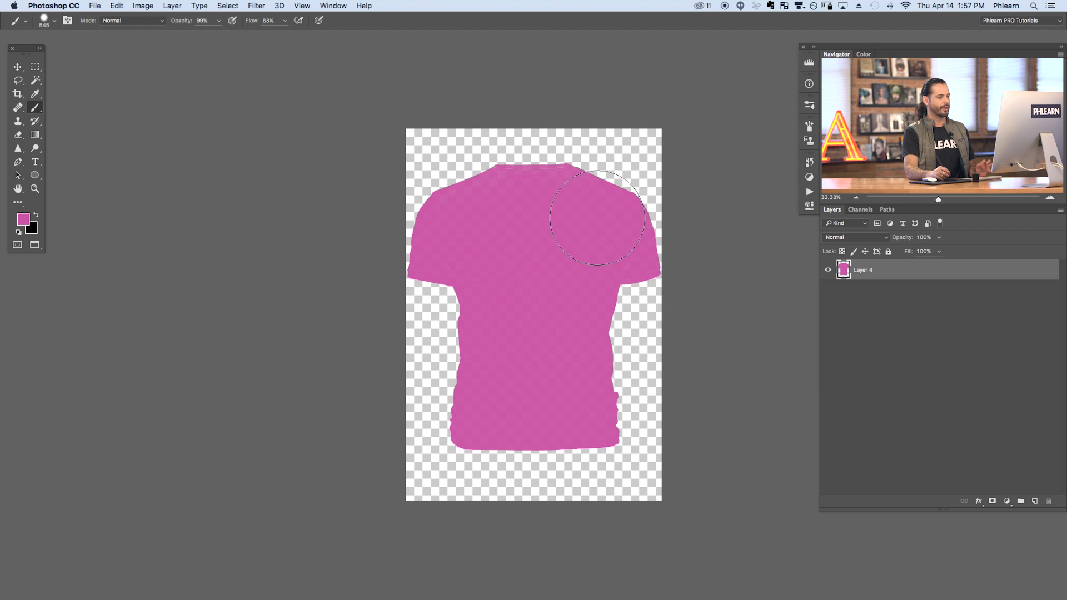
Add a text box on the pink shirt reading HI with the Type tool.
click(35, 163)
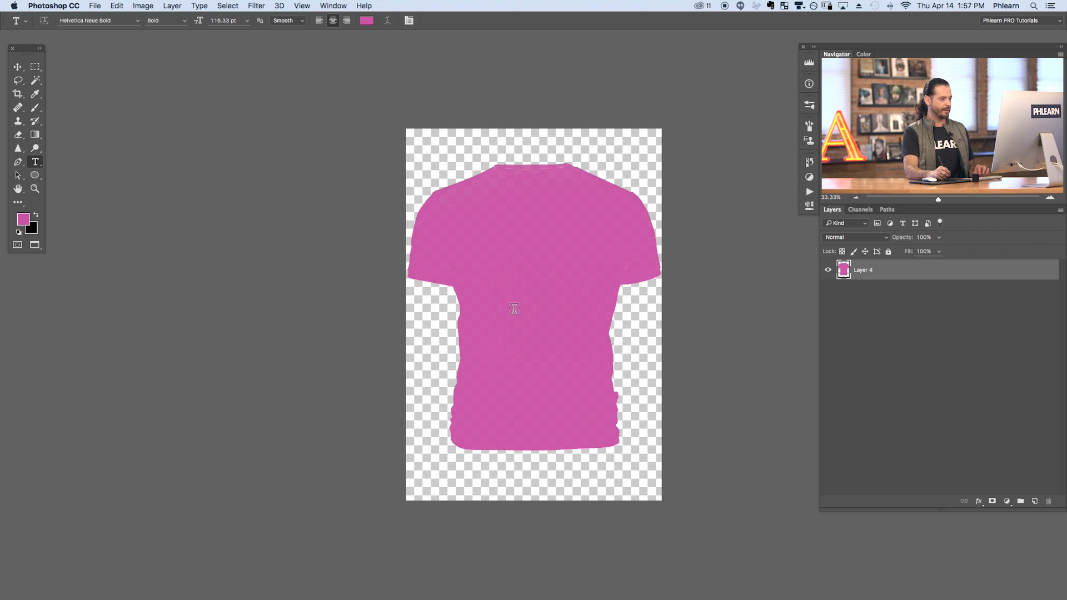
click(511, 310)
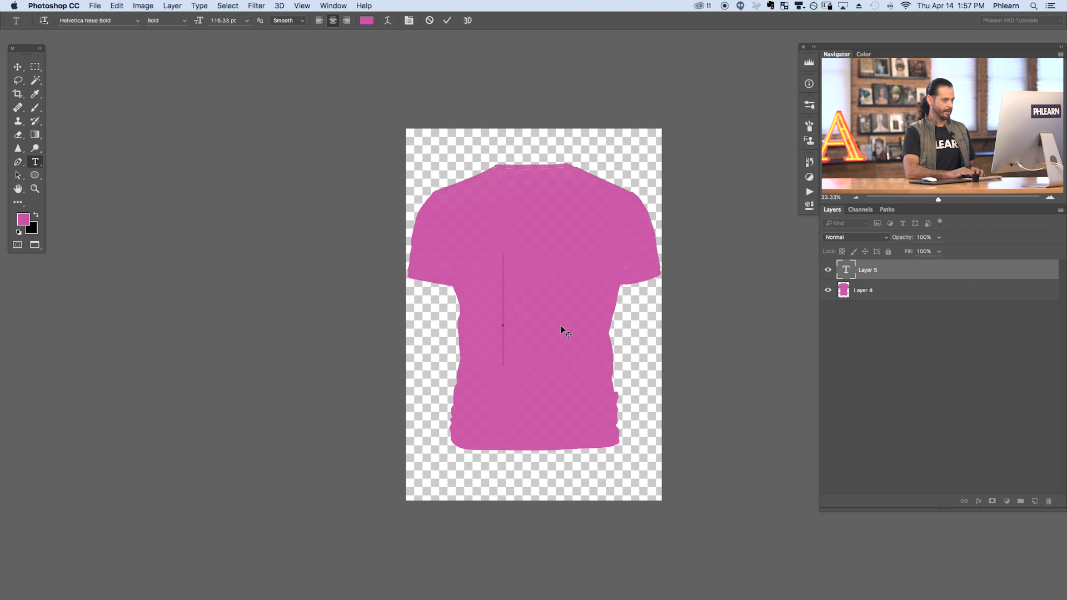
text(HI)
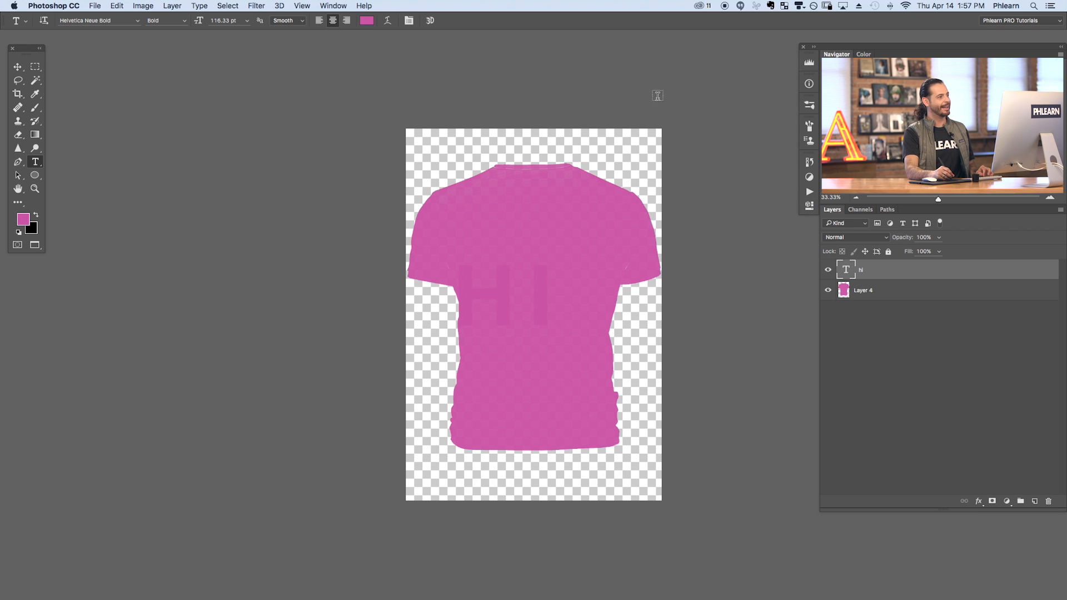
Via Window > Character set the HI text colour to white, then hide the pink shirt layer.
click(333, 5)
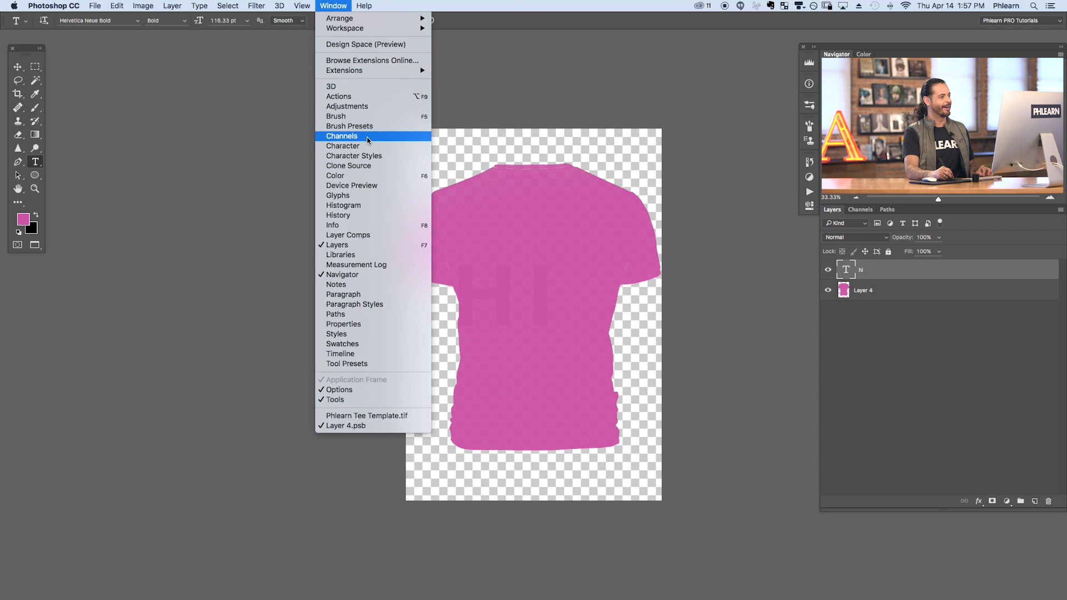
click(342, 146)
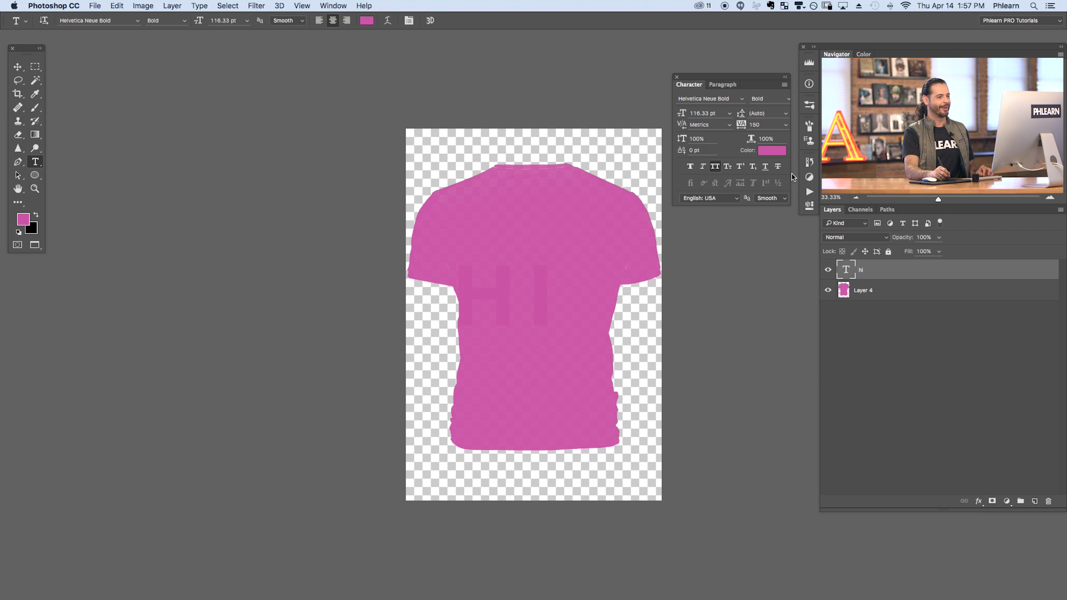
click(771, 151)
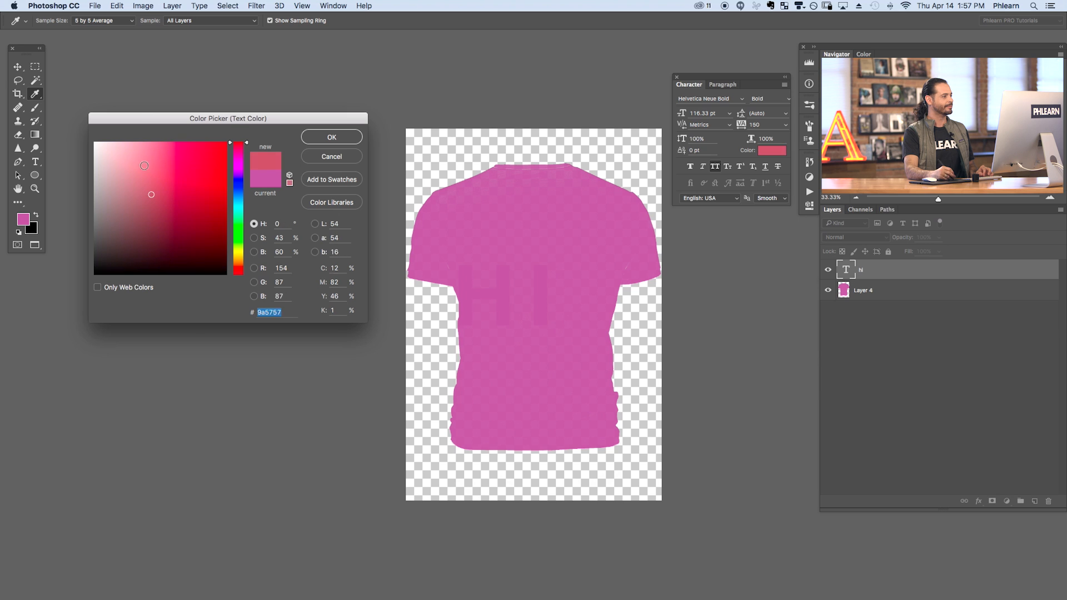
click(331, 136)
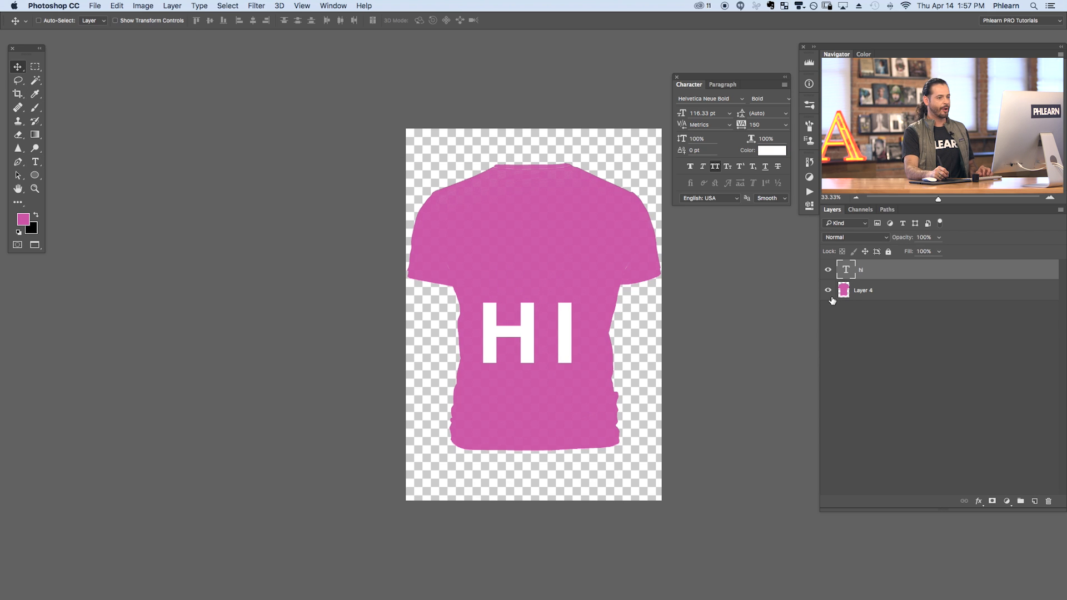
click(827, 290)
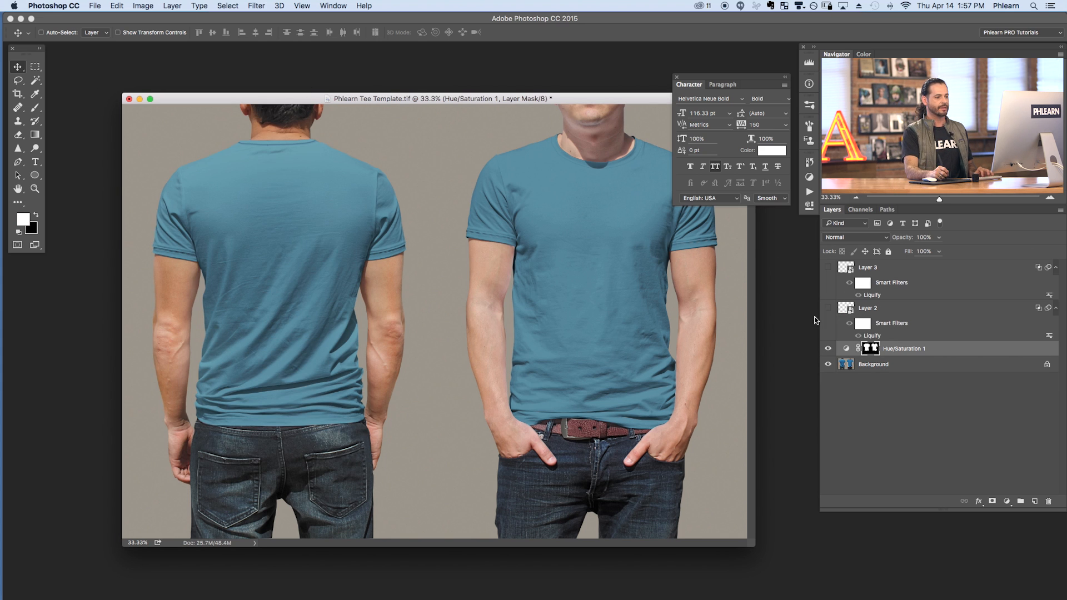
Show the design layers so TIME appears printed on both teal shirts.
click(829, 308)
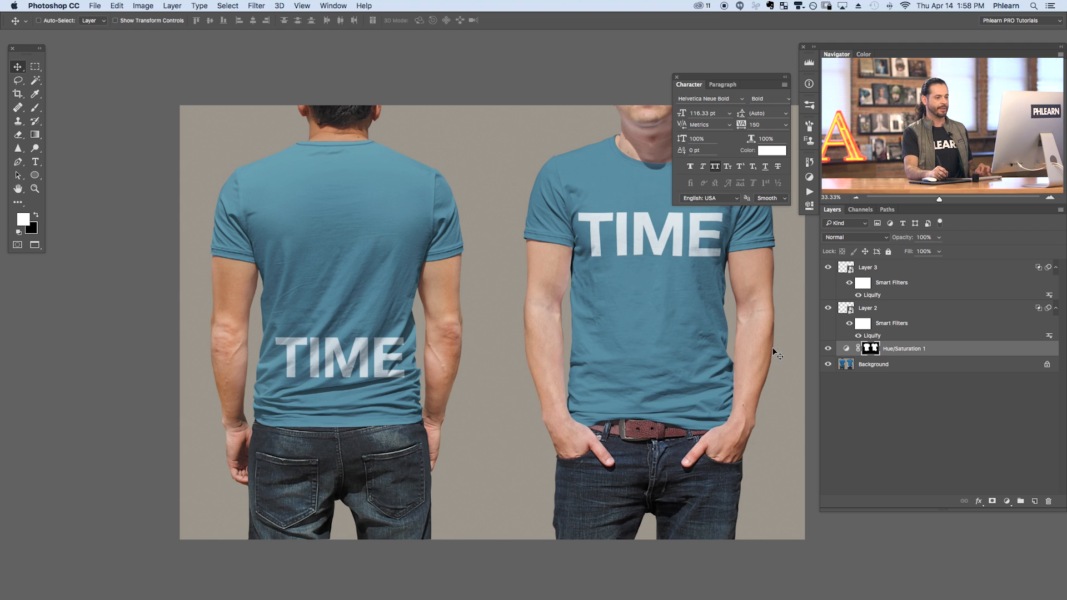
In Layer 2.psb stack a second TIME line, hide the pink placeholder and close to update the mockup.
click(867, 308)
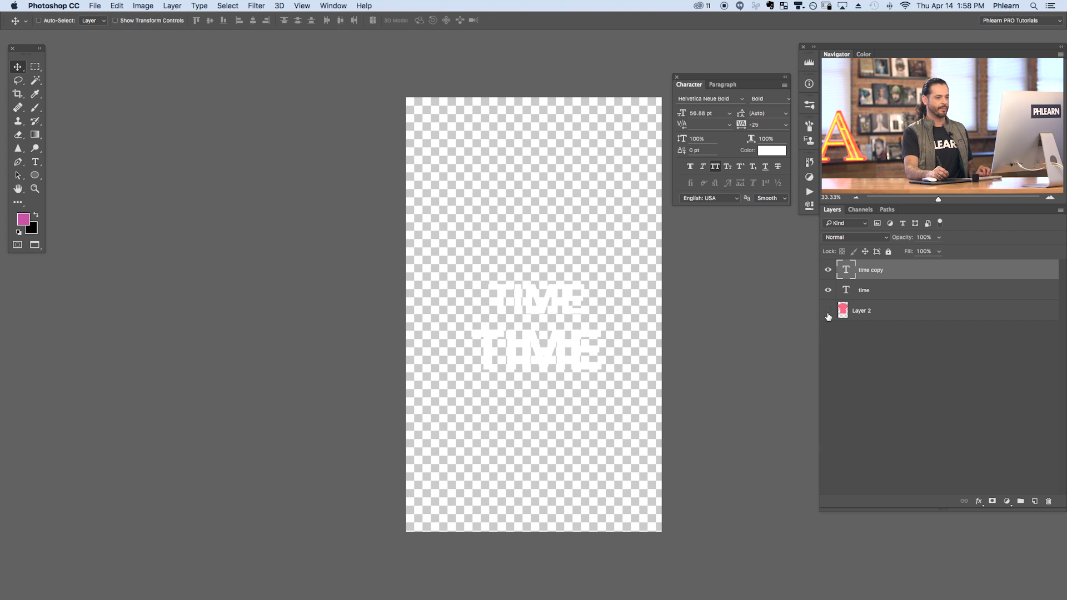
click(828, 311)
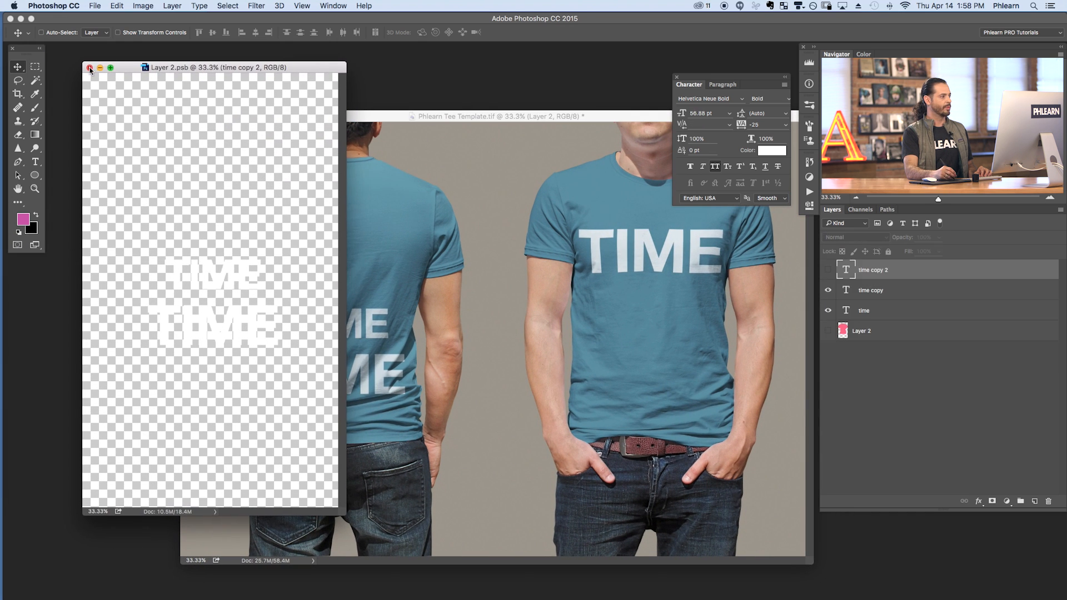
click(89, 69)
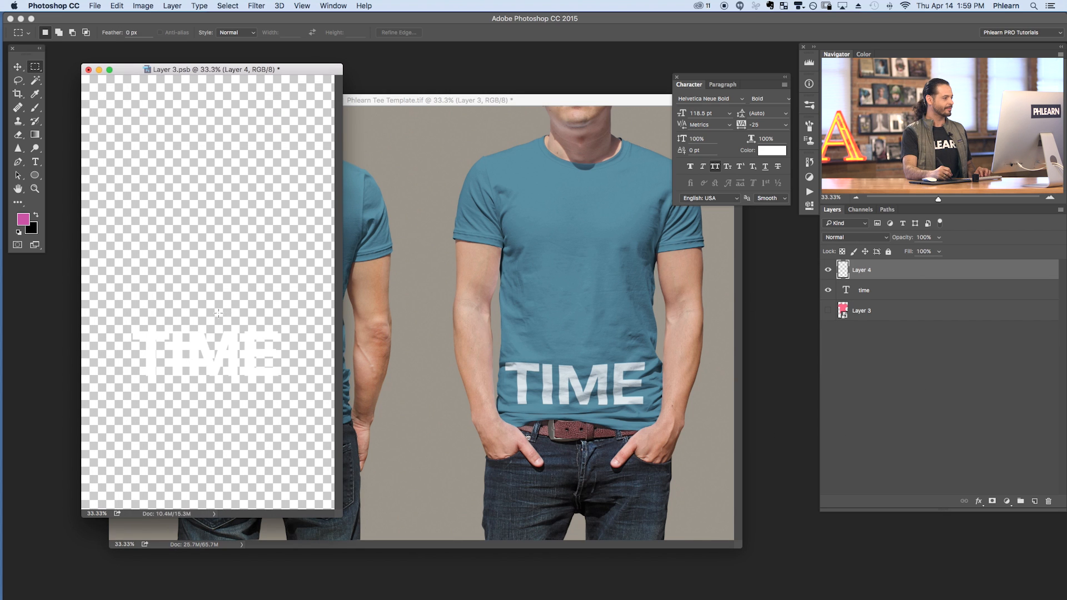
In Layer 3.psb marquee a square, fill it pink on Layer 4 behind the TIME text.
drag(167, 314, 259, 405)
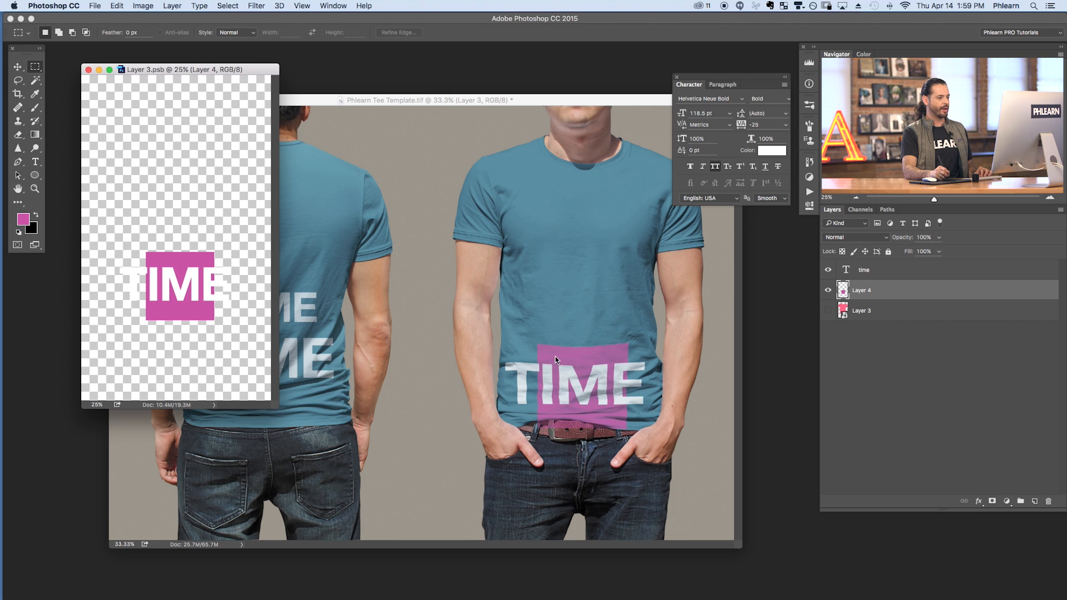
mouse_move(627, 269)
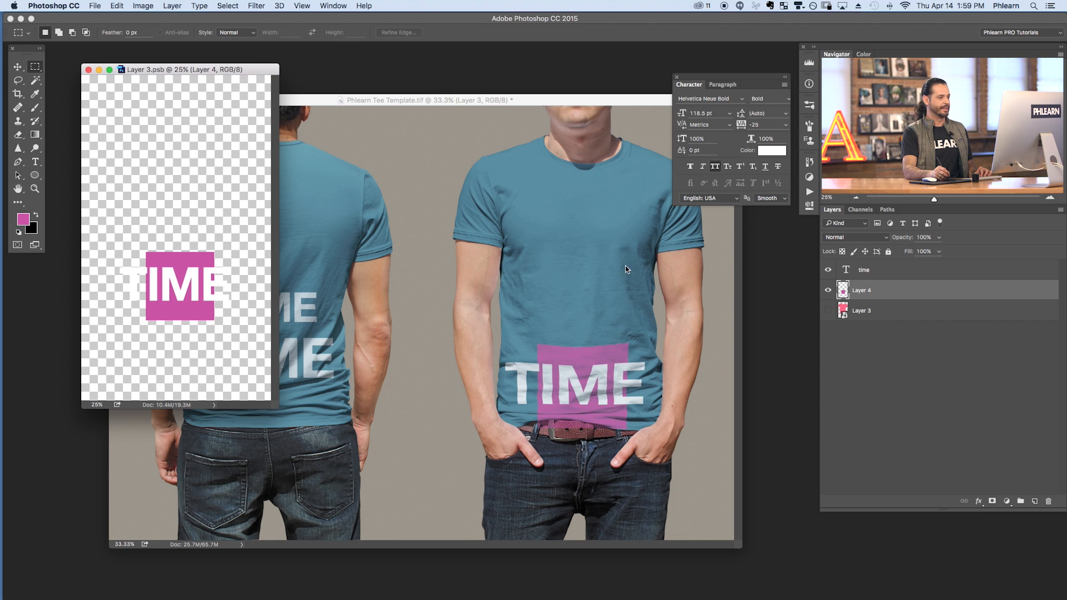
click(864, 269)
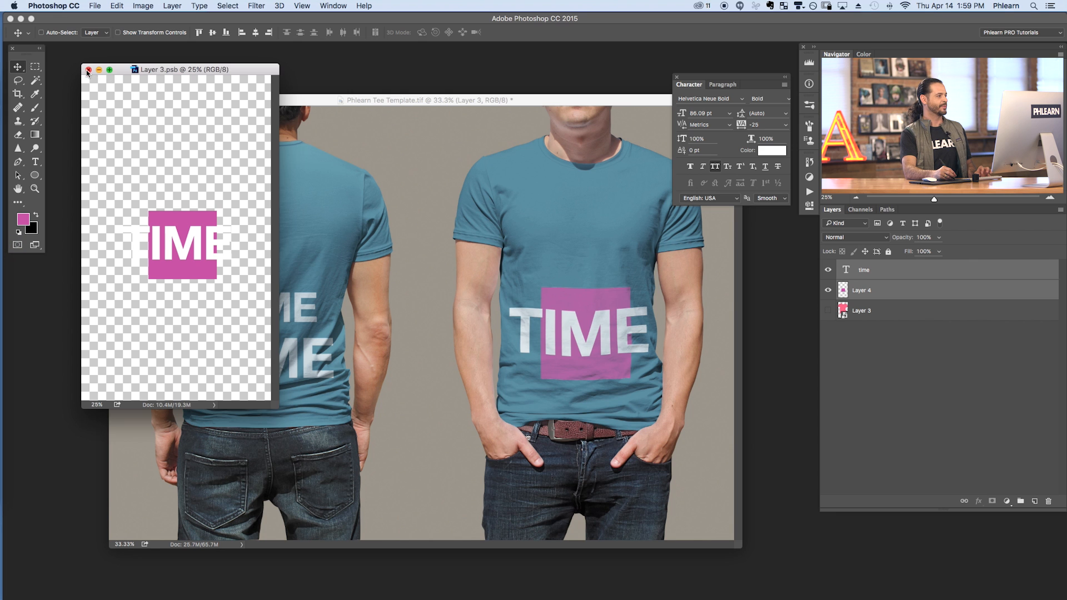
Close the front design to update the mockup, then drag Hue/Saturation 1's hue to turn both shirts purple.
click(87, 68)
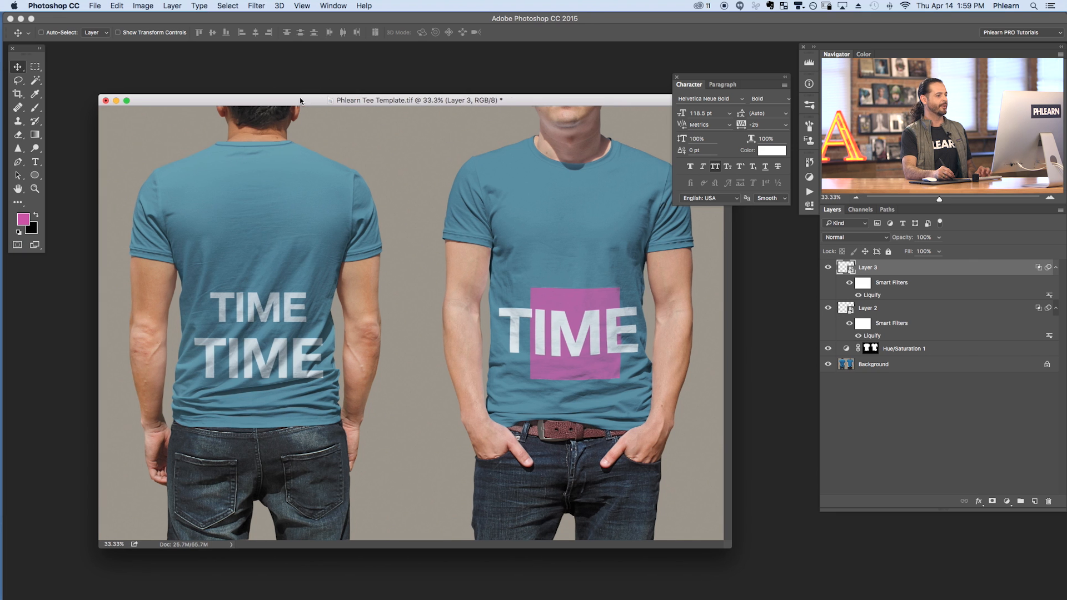
drag(300, 100, 285, 95)
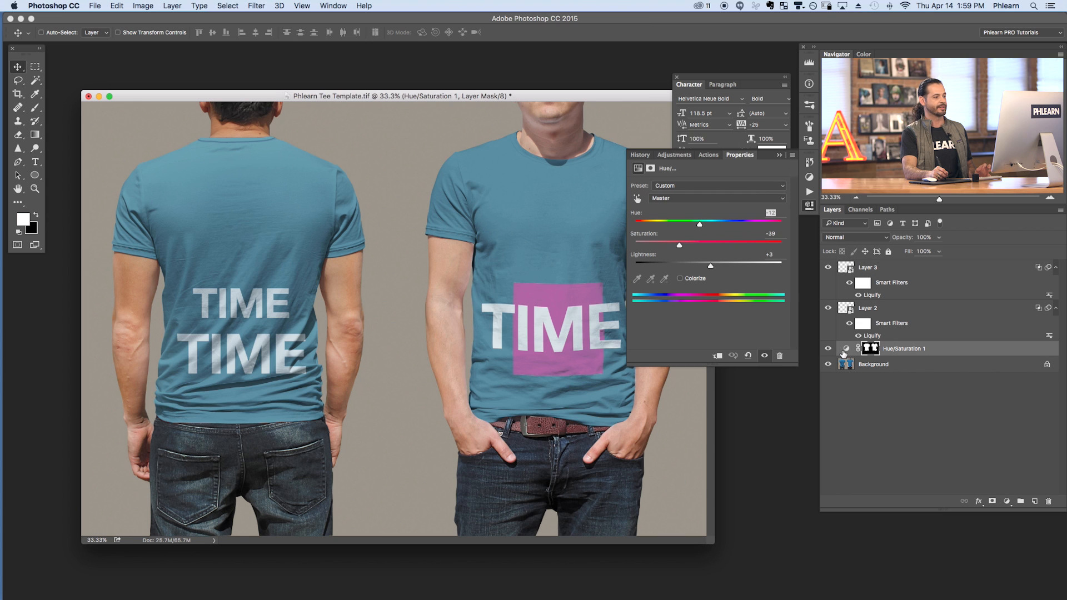
drag(699, 225, 714, 225)
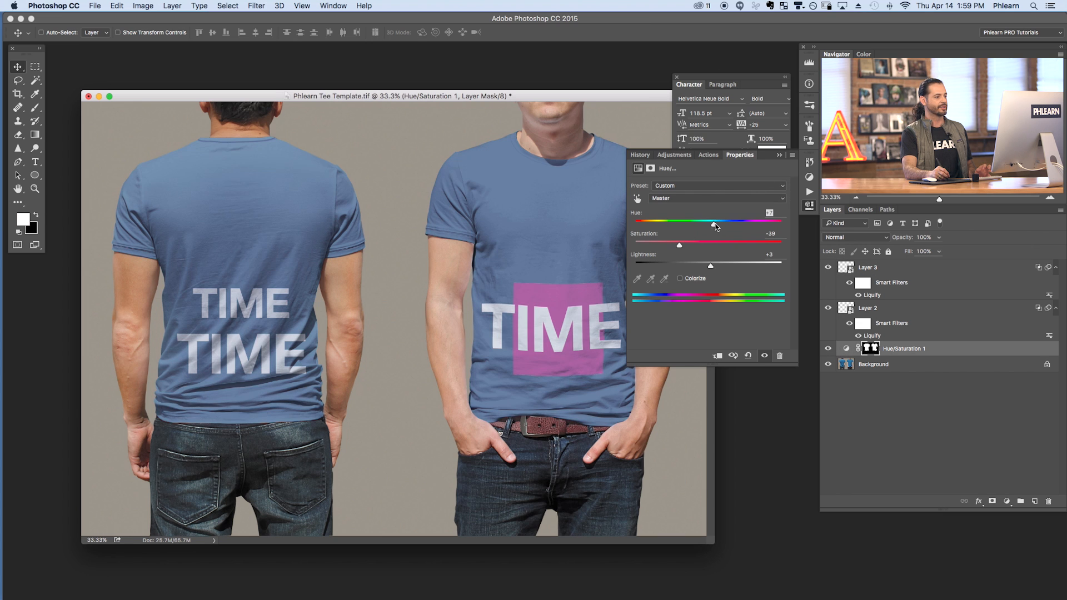
drag(714, 224, 735, 224)
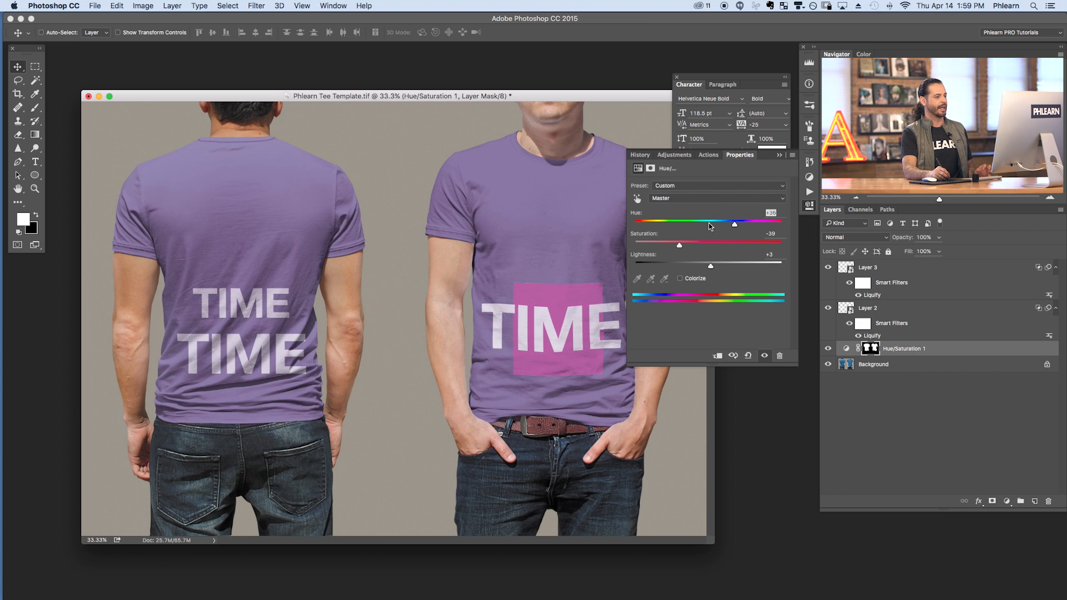
drag(733, 223, 719, 223)
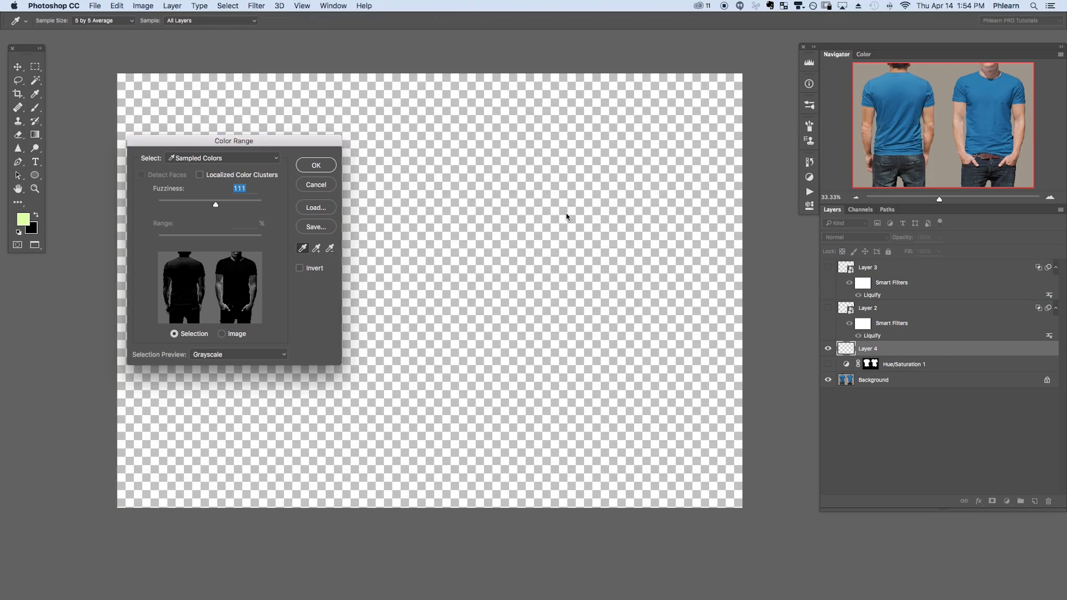
Select both shirts with Color Range and shift their Hue slider to a teal shade.
click(605, 271)
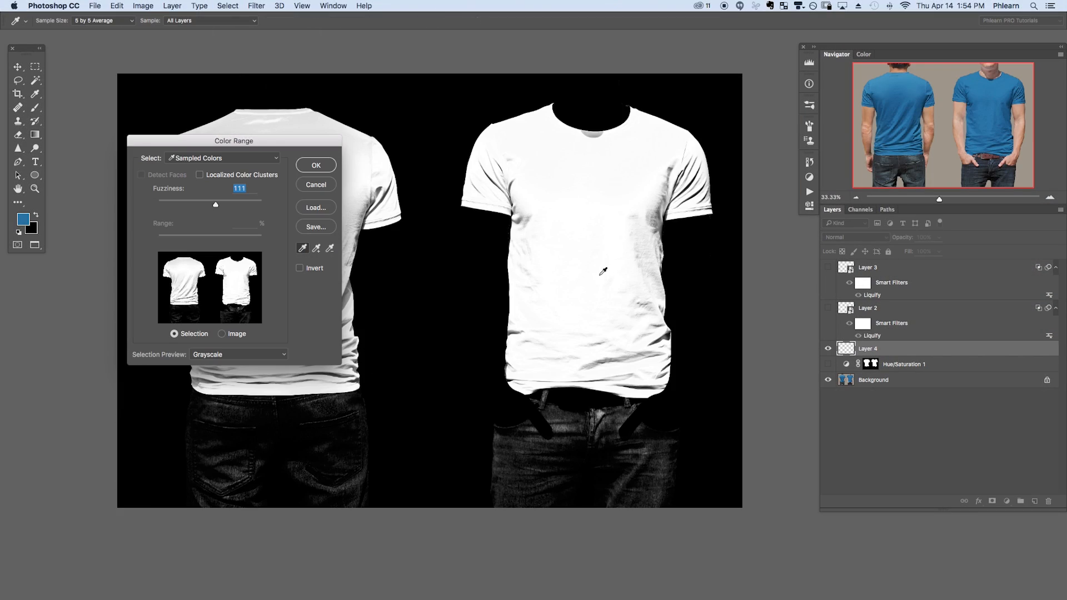
mouse_move(617, 354)
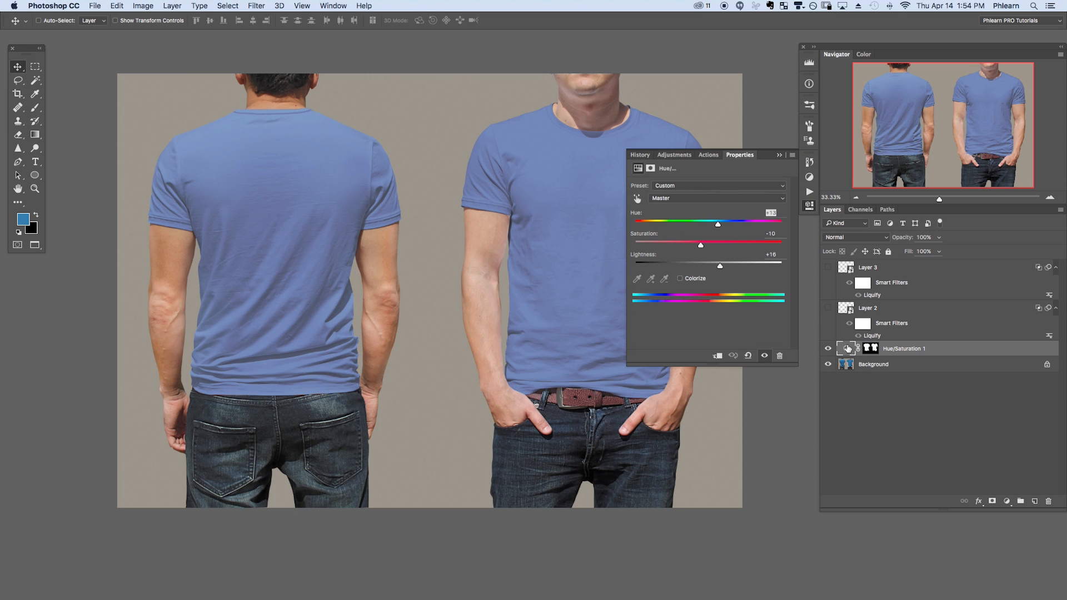
drag(717, 224, 704, 223)
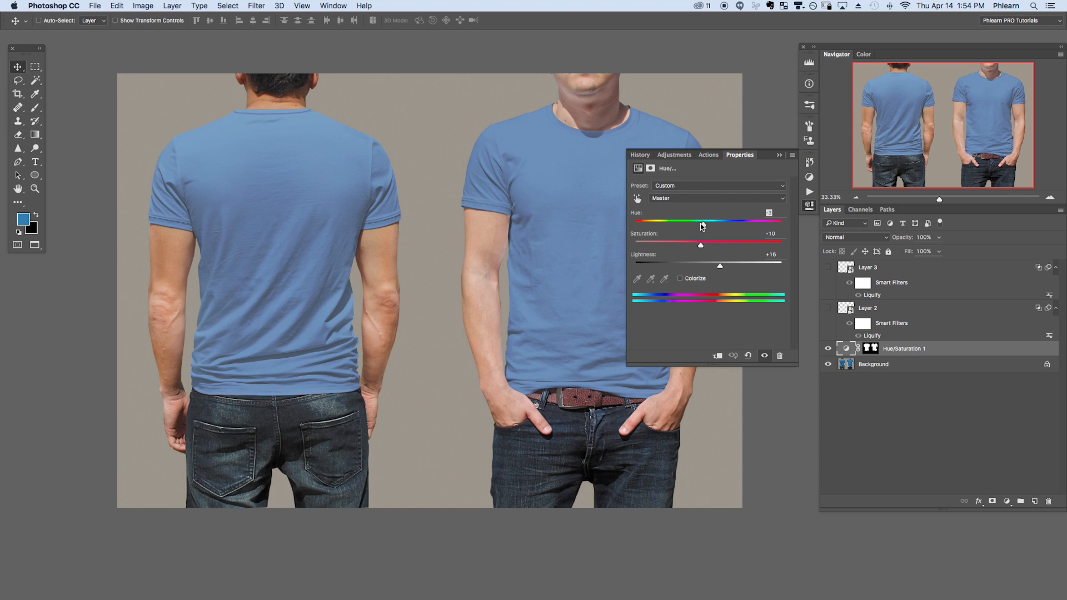
drag(702, 220, 669, 220)
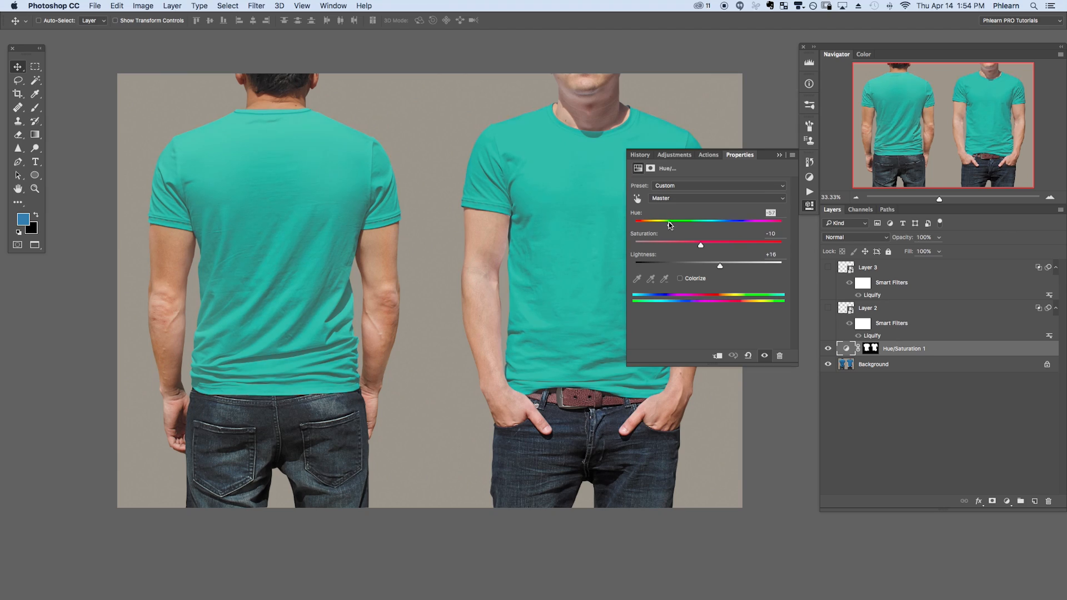
drag(669, 221, 648, 221)
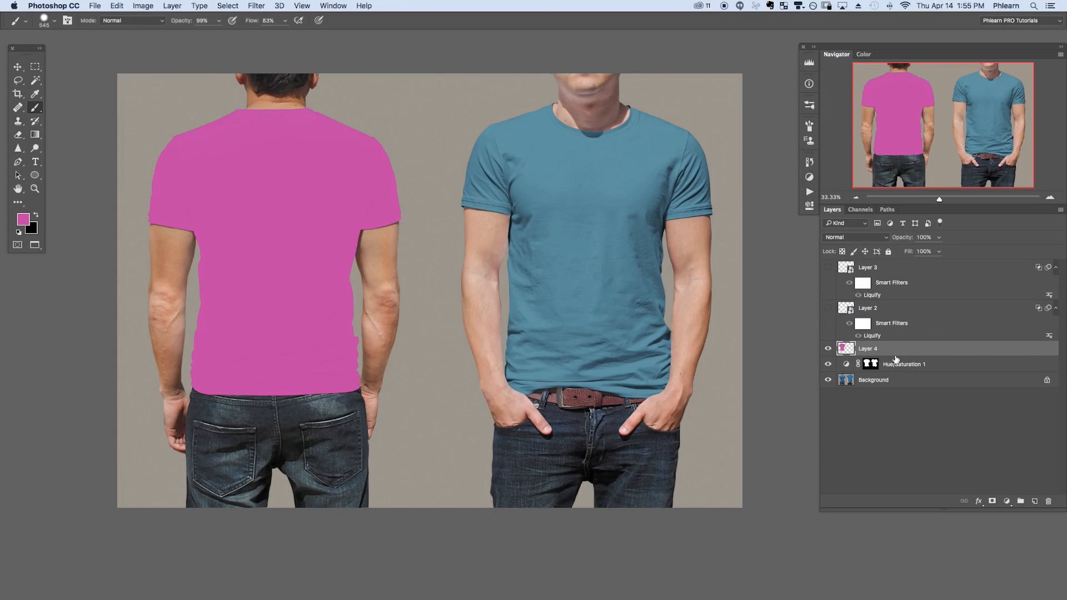
Convert the pink paint layer to a smart object and push its shape with Liquify.
right_click(895, 348)
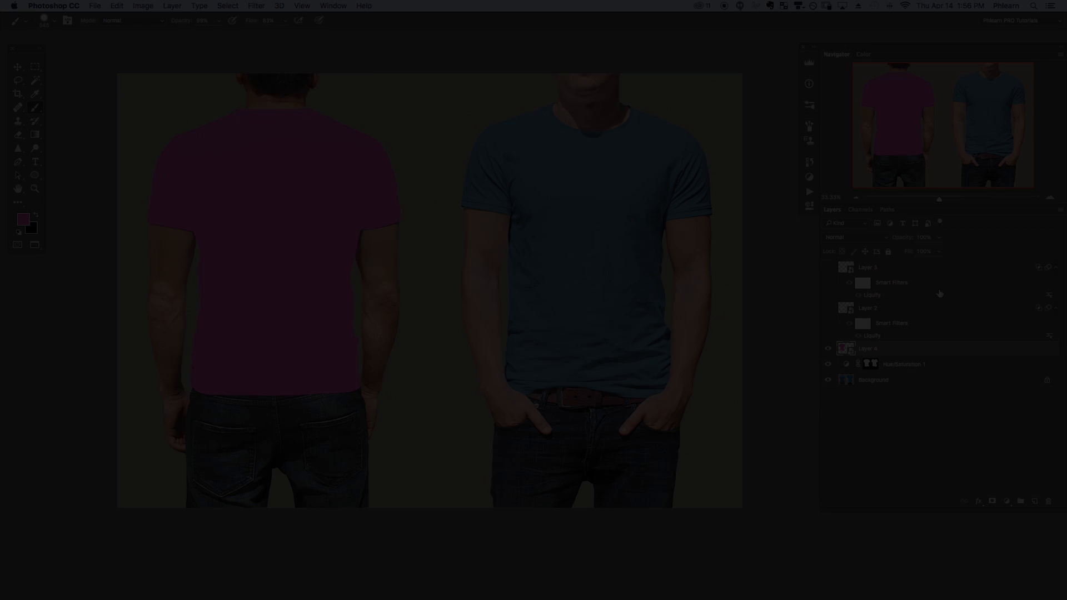
click(256, 5)
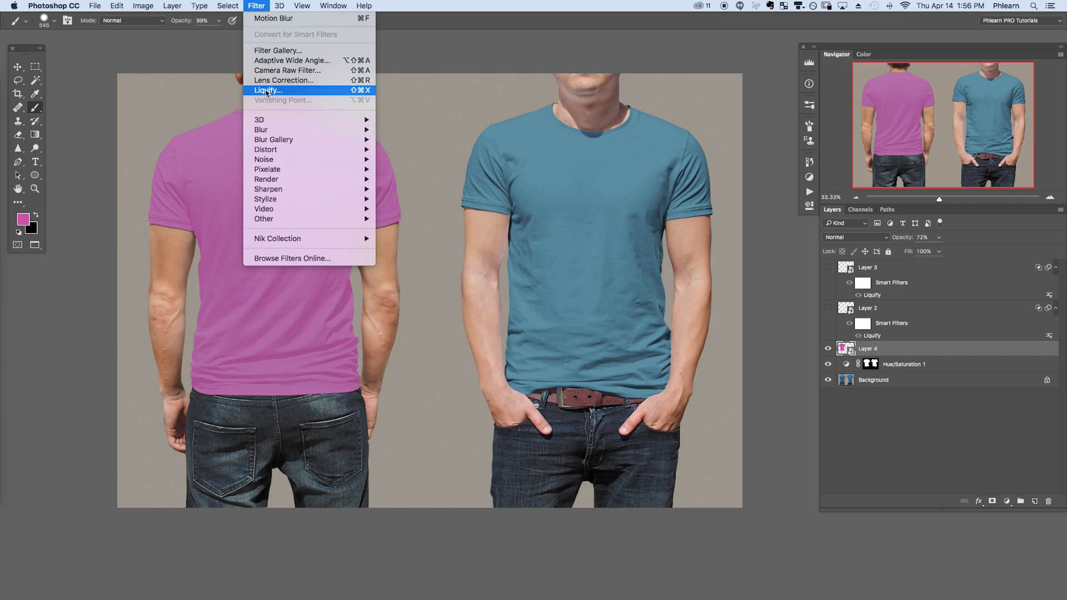
click(267, 90)
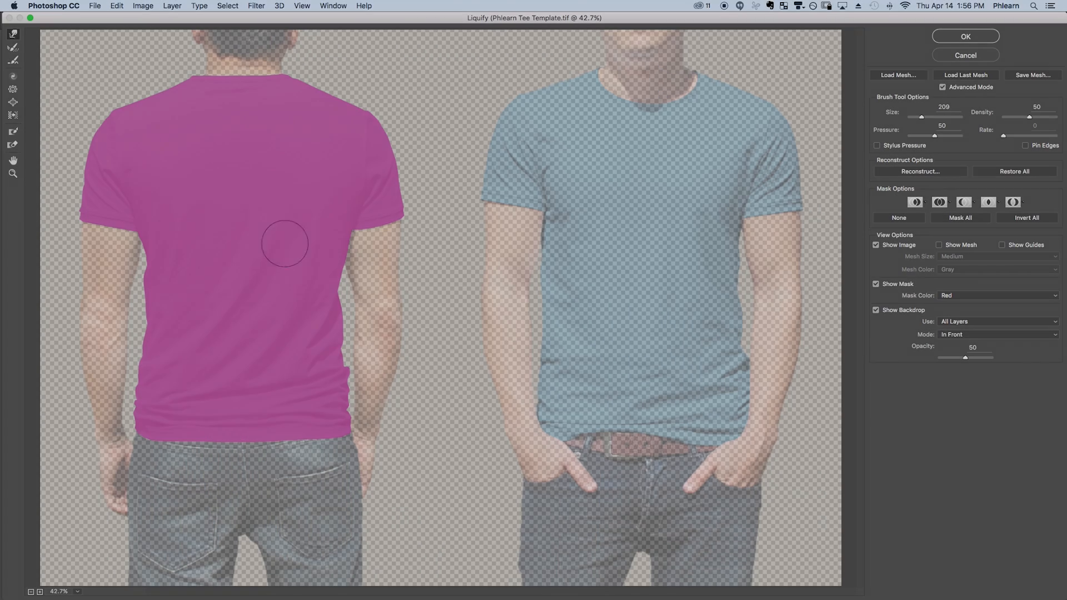
click(965, 36)
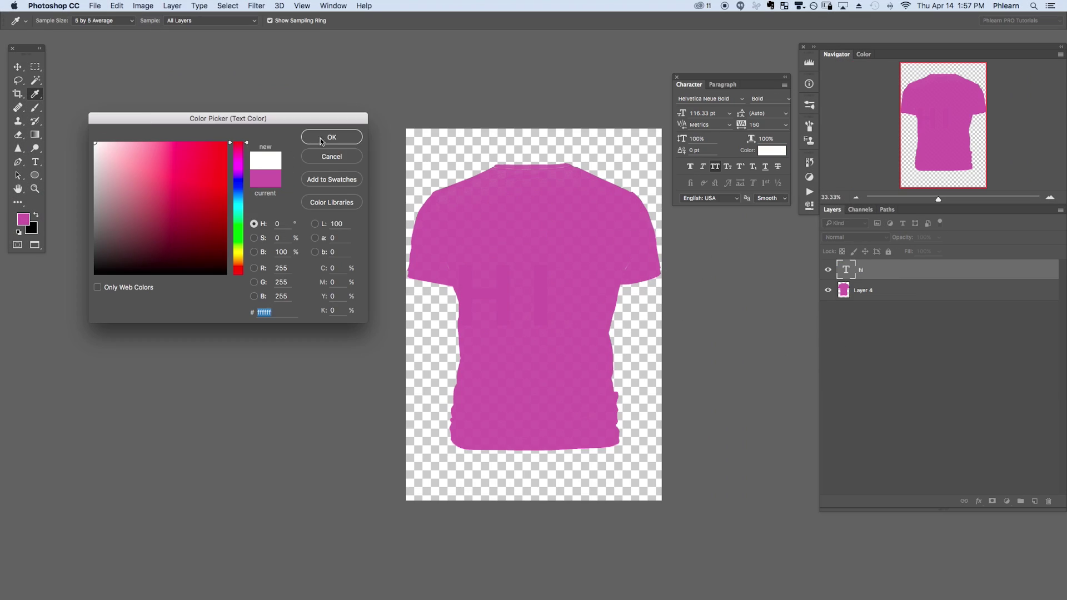
Confirm white for the design text and drag the TIME lettering rightward in Layer 3.psb.
click(331, 137)
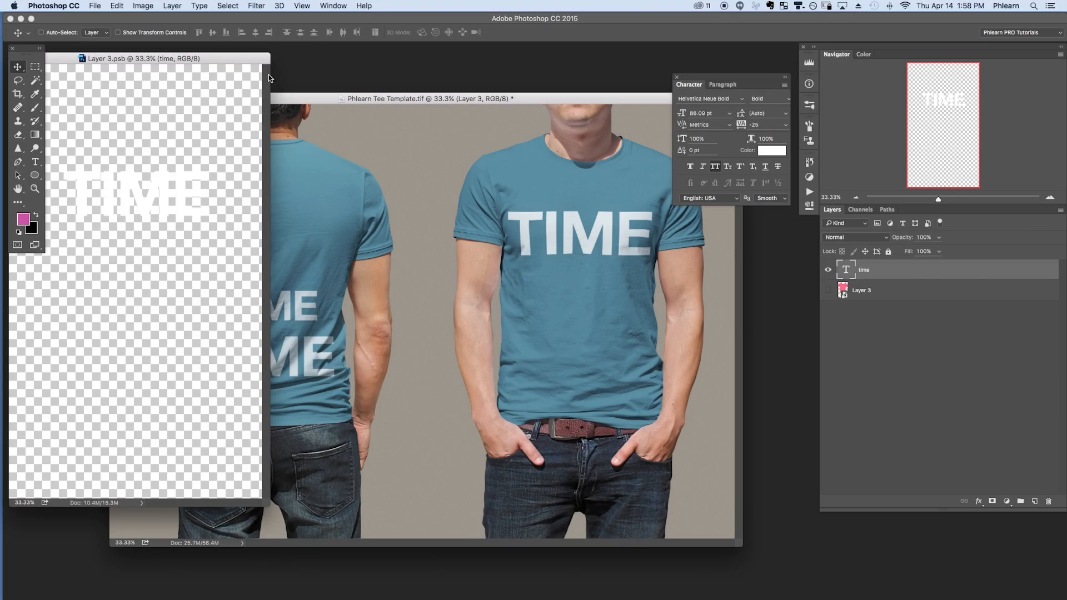
drag(143, 58, 218, 68)
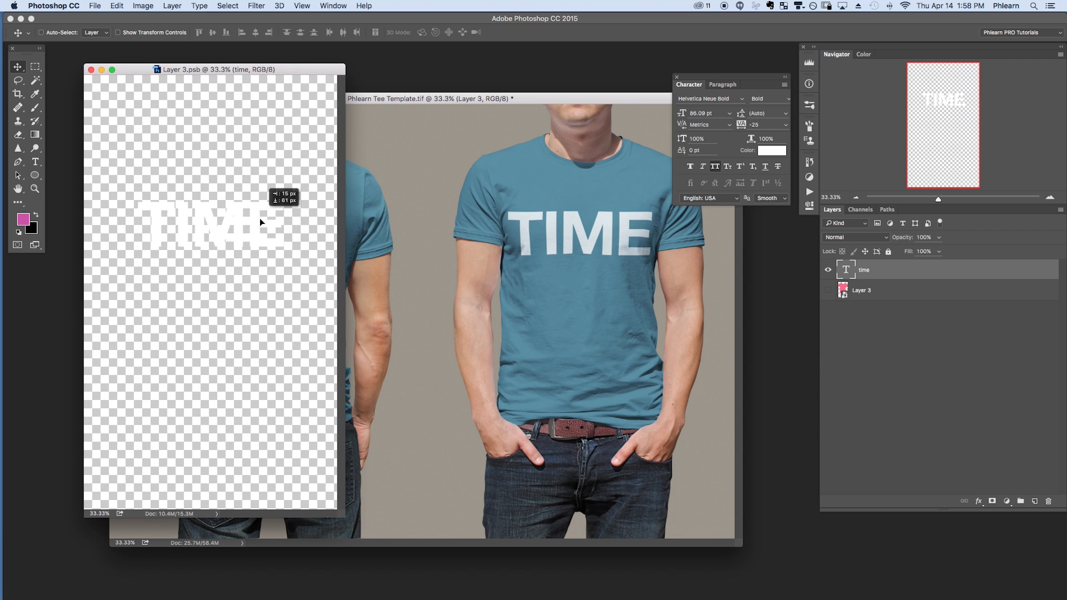